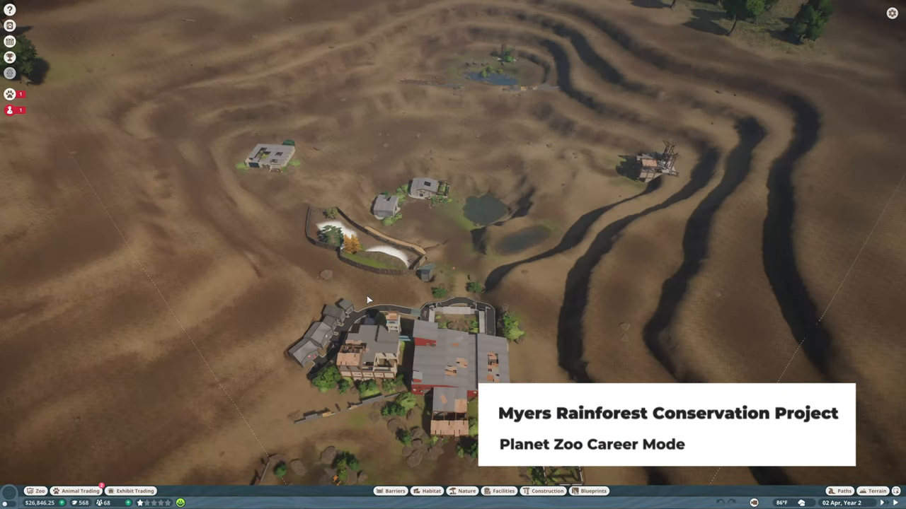
mouse_move(408, 299)
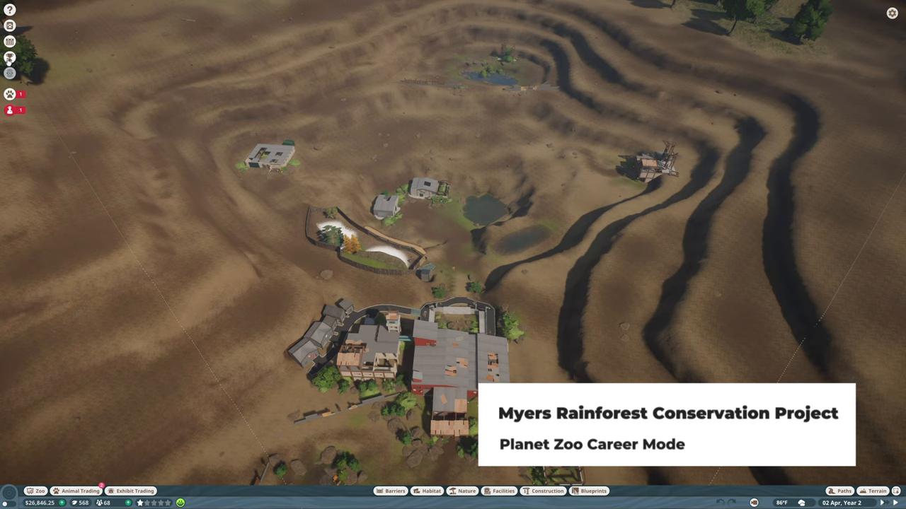
Read the scenario's bronze objectives and dismiss the panel
left_click(8, 58)
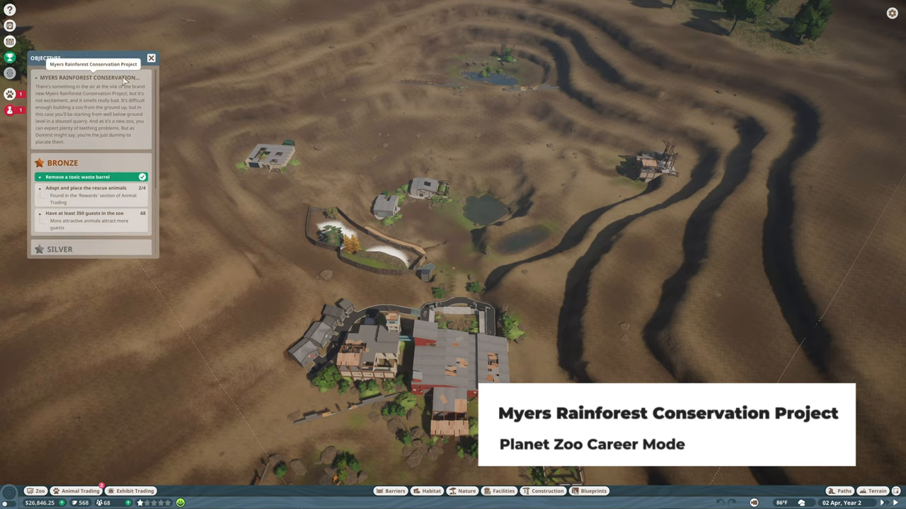
left_click(150, 57)
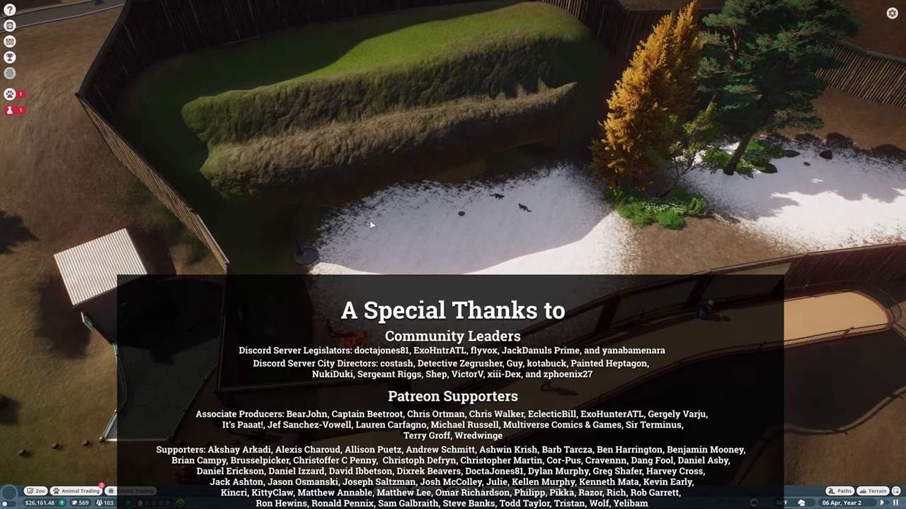
mouse_move(465, 230)
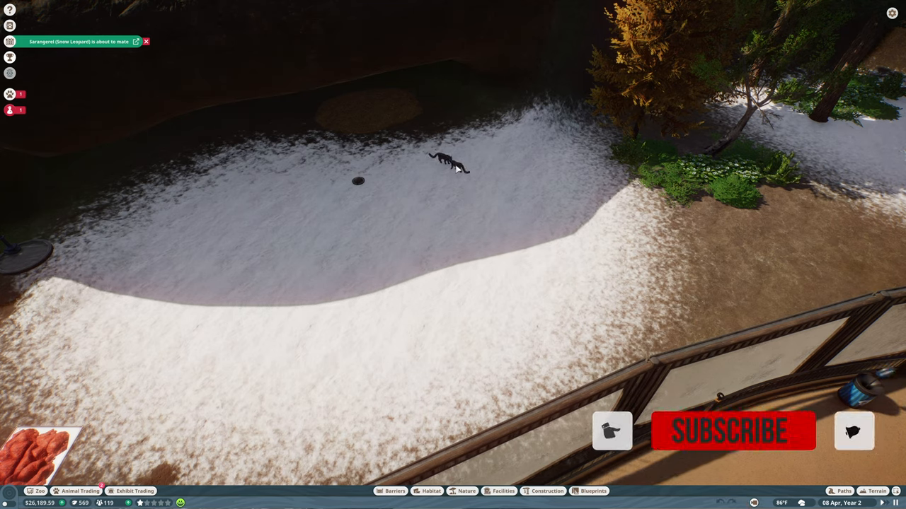
Inspect snow leopard Sarangerel's welfare bars, then view the zoo's overall stats
left_click(445, 167)
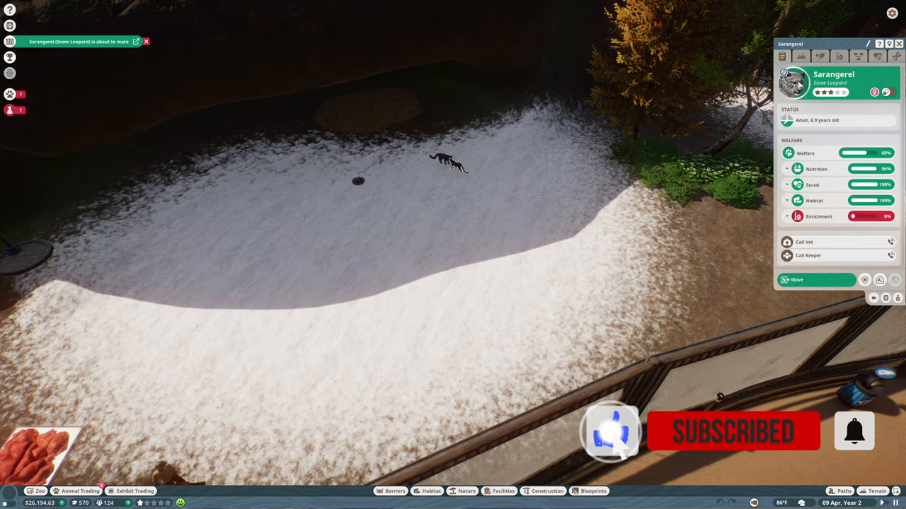
left_click(801, 57)
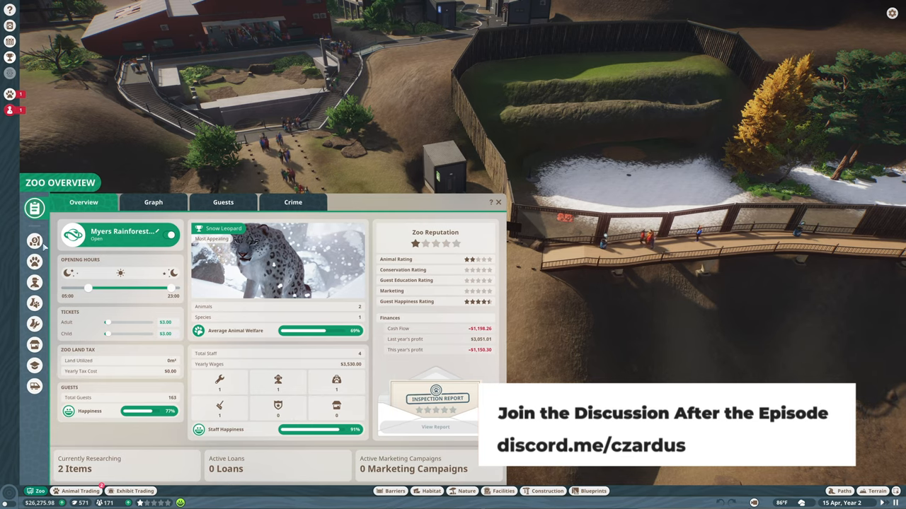
Review the zoo finances with the income rows expanded
left_click(34, 241)
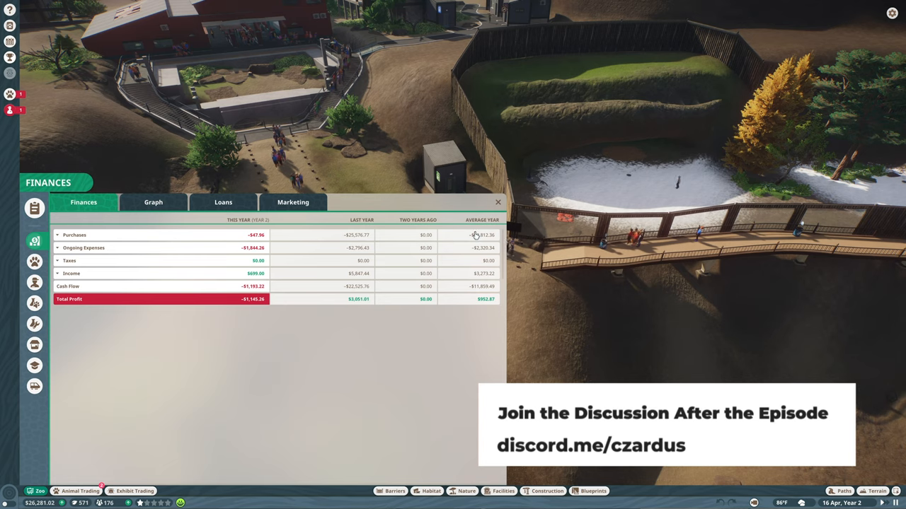
left_click(70, 273)
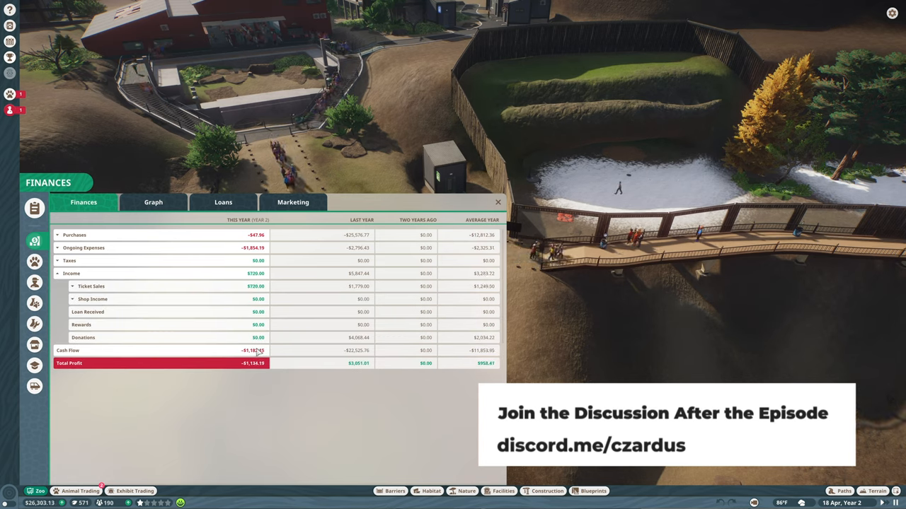
left_click(498, 203)
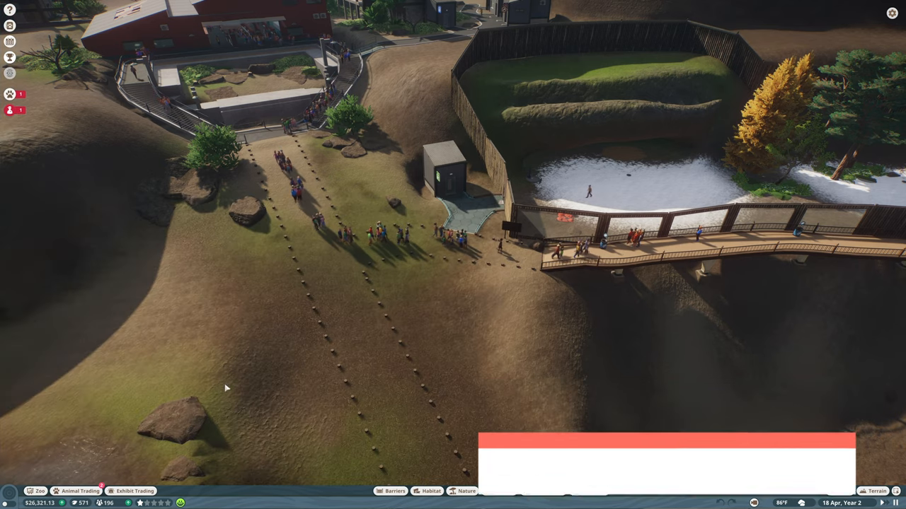
Check the animal market and the veterinary research overview
left_click(76, 491)
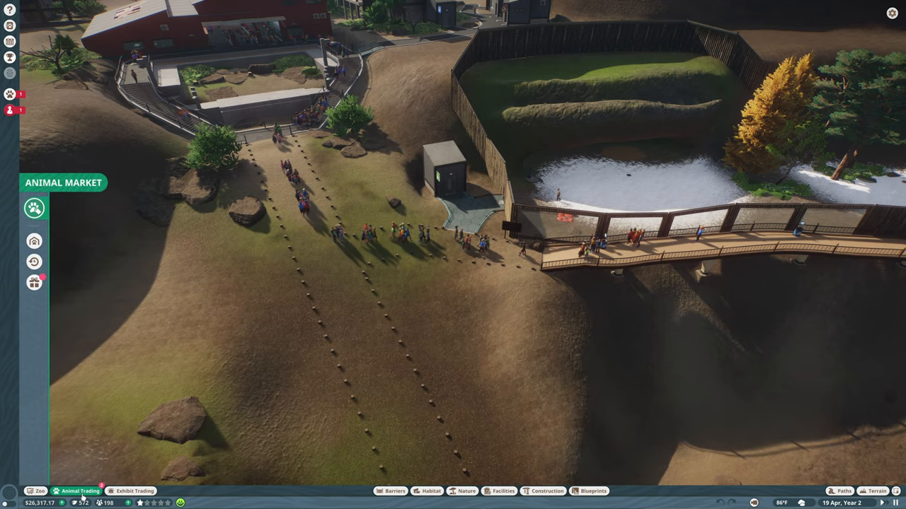
left_click(34, 283)
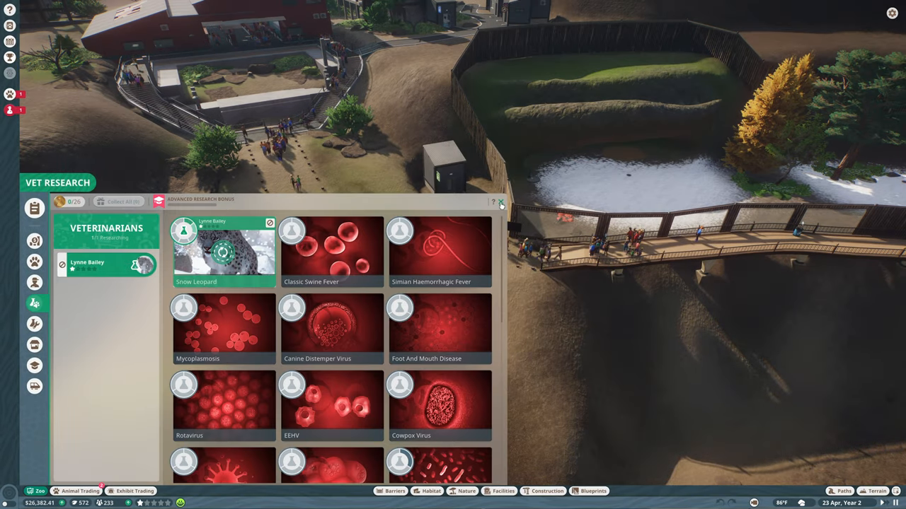
left_click(501, 202)
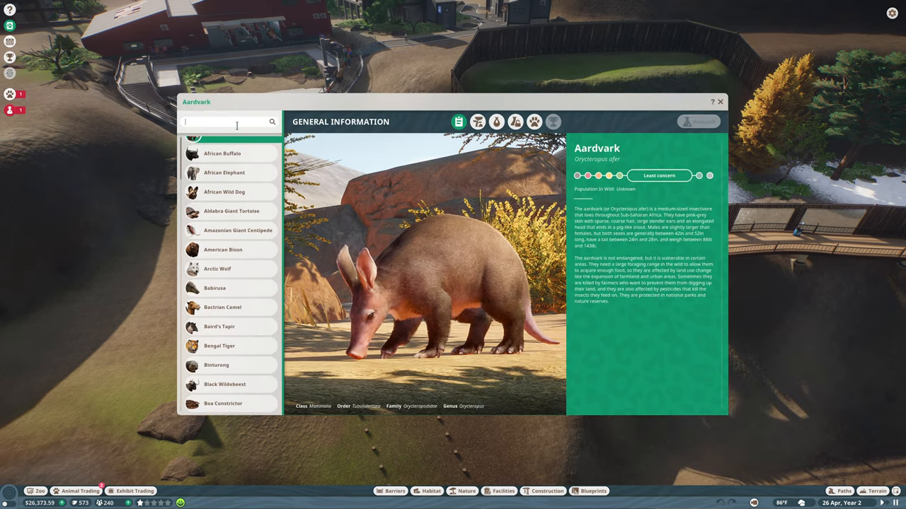
Look up 'okapi' in the Zoopedia and read its natural habitat requirements
type("okapi")
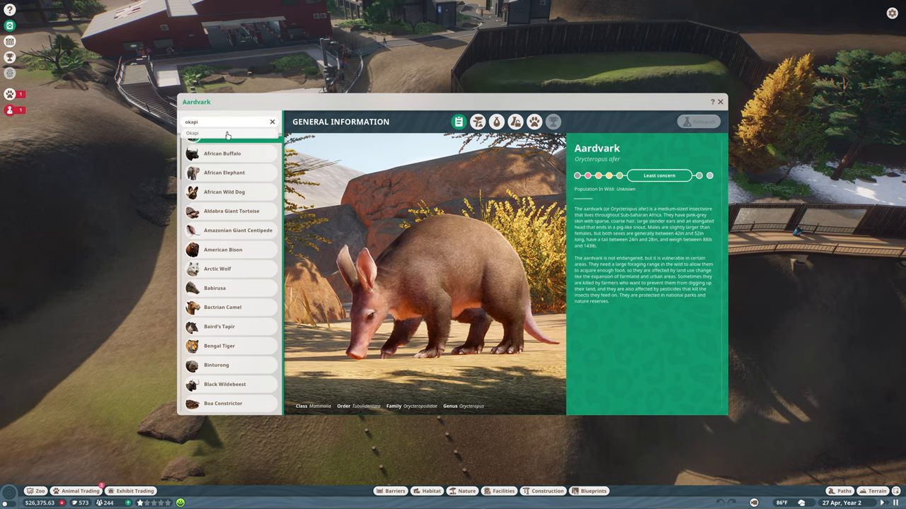
left_click(211, 402)
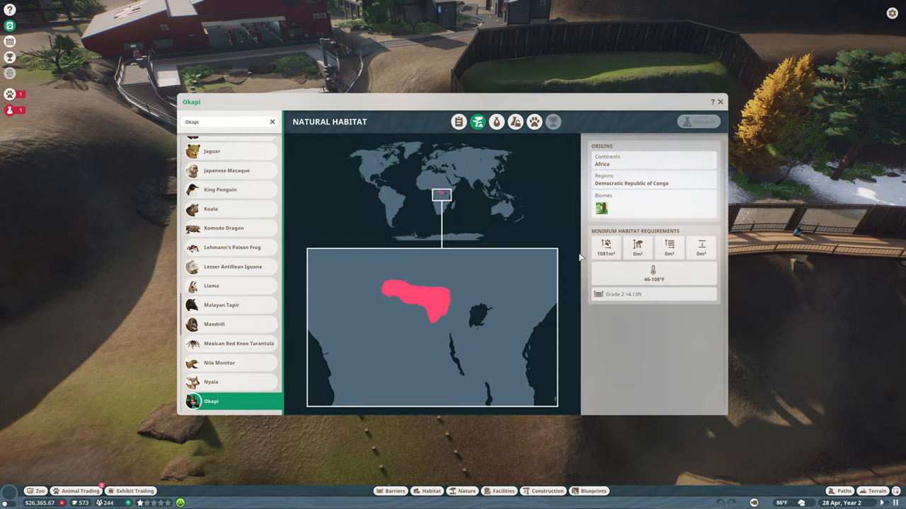
mouse_move(605, 247)
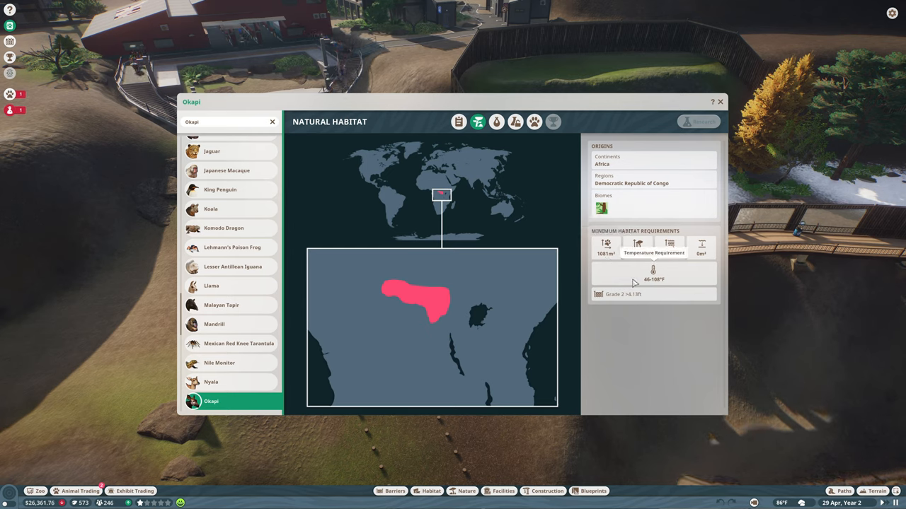
mouse_move(668, 243)
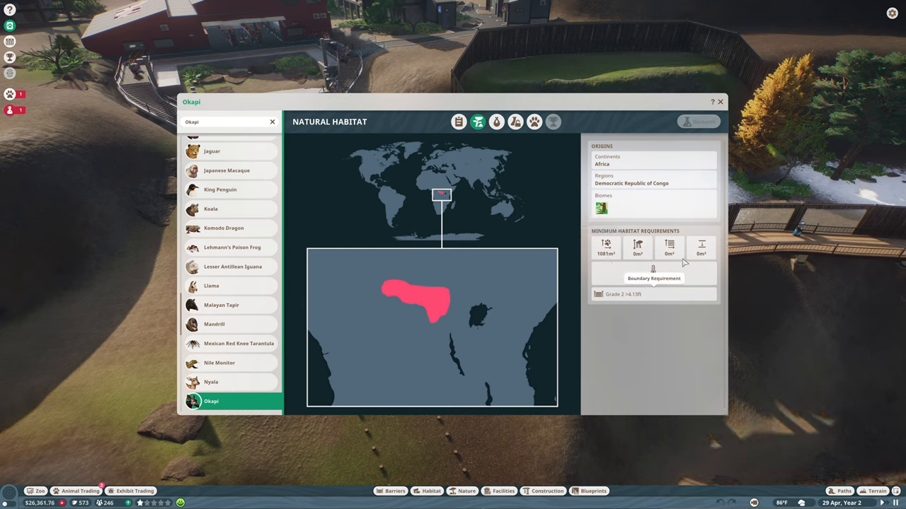
left_click(720, 102)
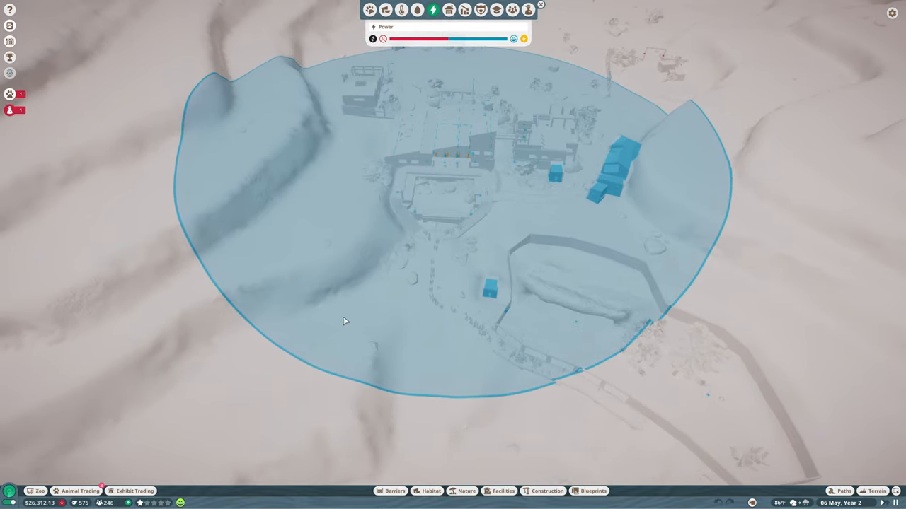
mouse_move(317, 323)
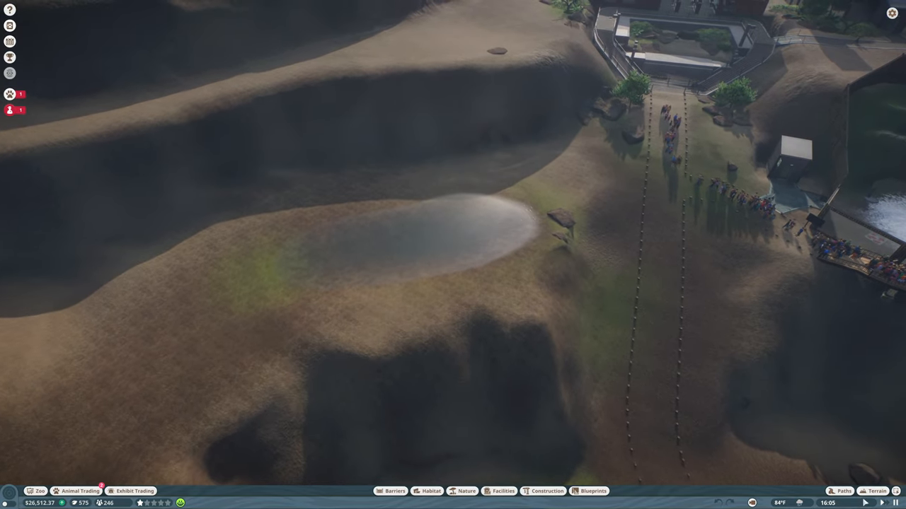
Show the power coverage heat map and survey the empty hillside with the pond
left_click(875, 491)
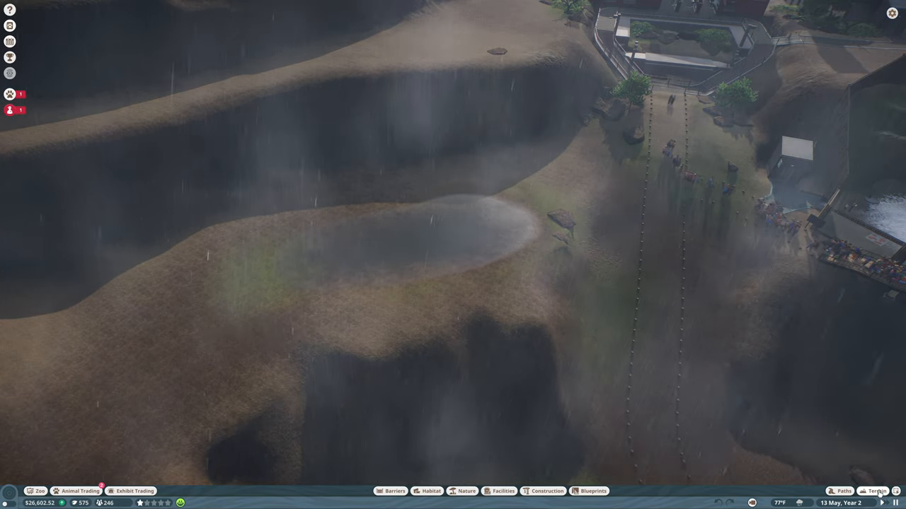
left_click(877, 491)
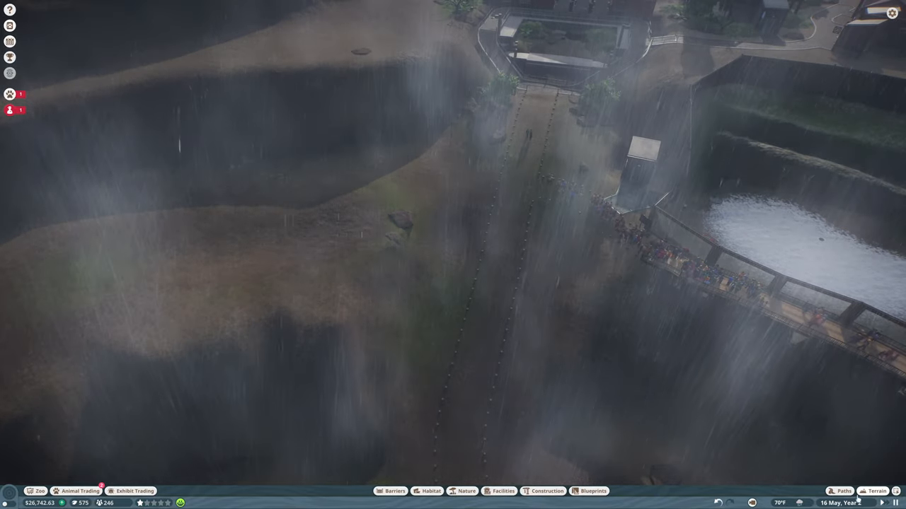
left_click(844, 491)
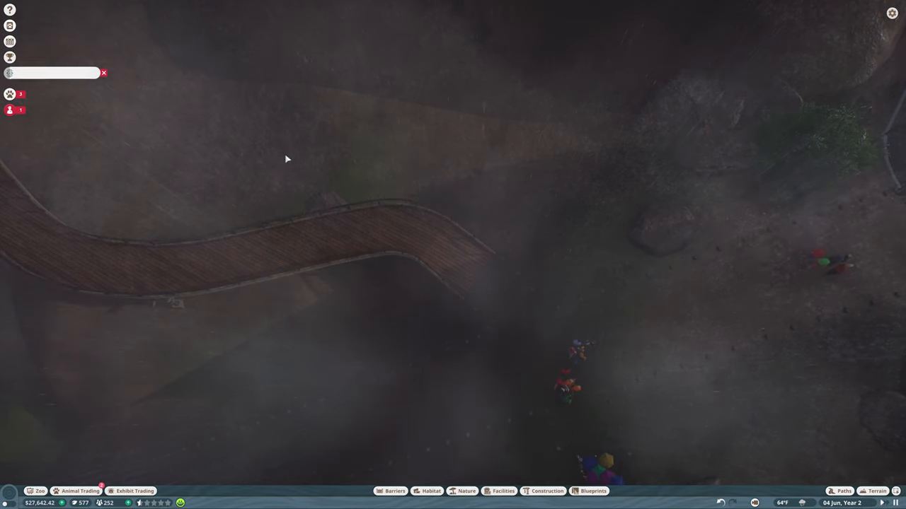
Choose a barrier type and lay its first segment along the hillside below the boardwalk
left_click(390, 491)
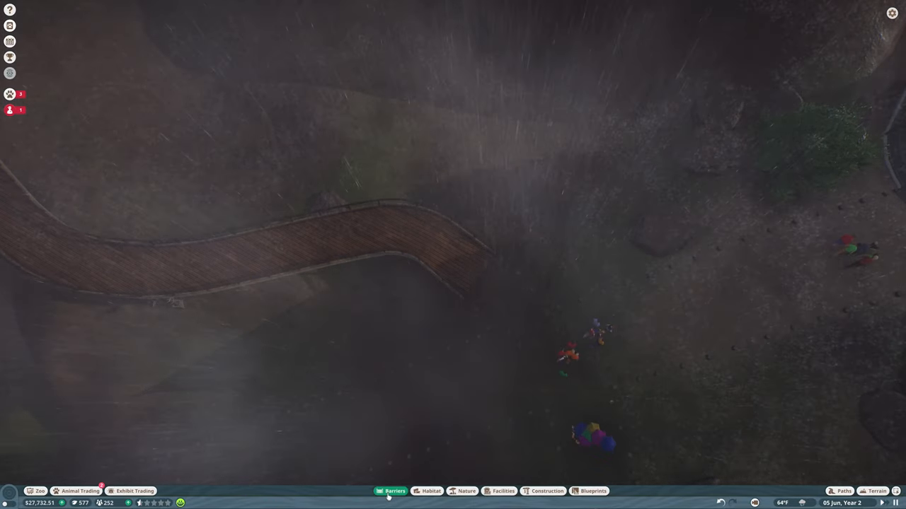
left_click(390, 491)
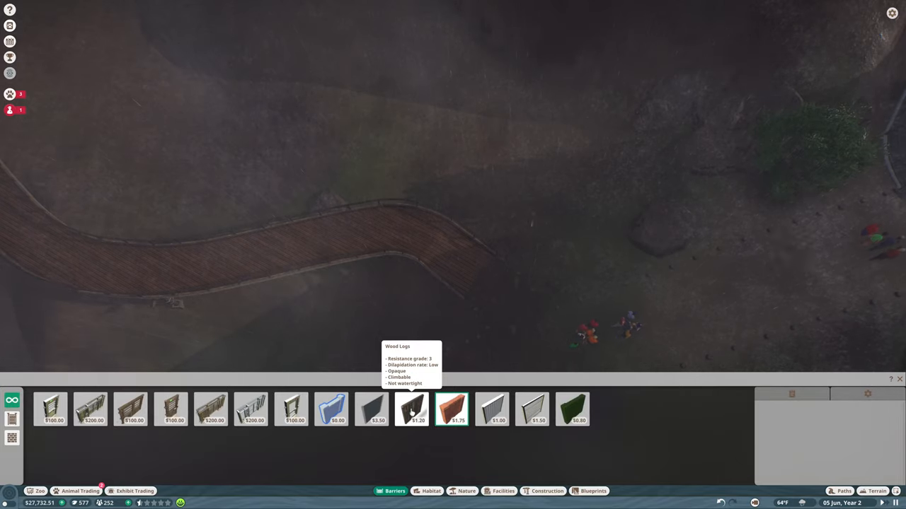
left_click(414, 410)
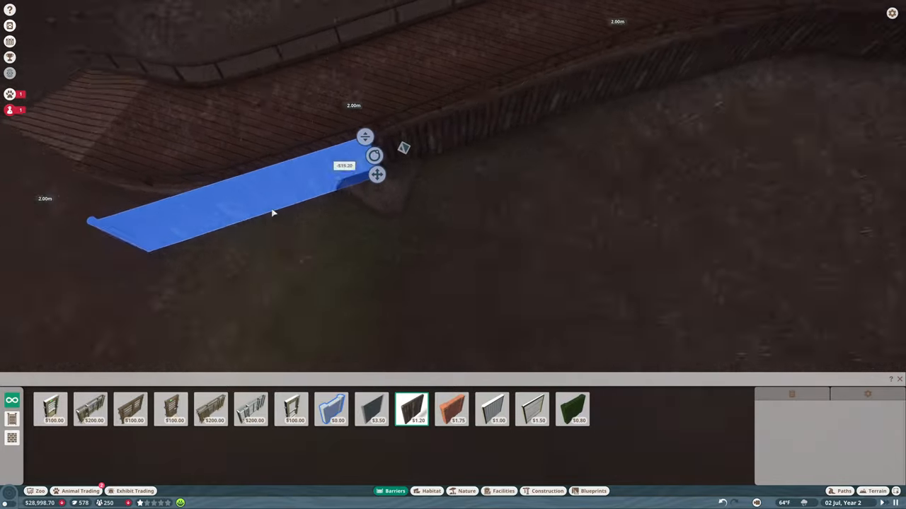
left_click(170, 410)
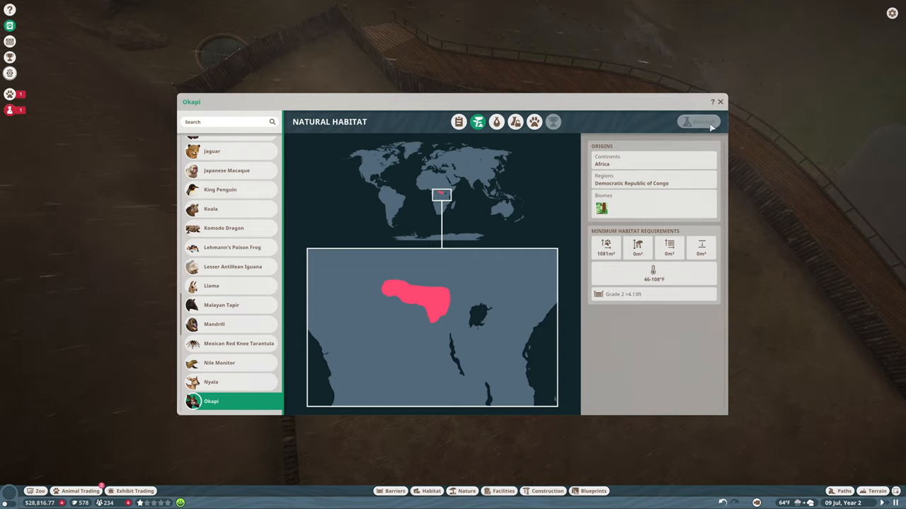
Close the Okapi's natural habitat entry after rechecking its requirements
left_click(720, 102)
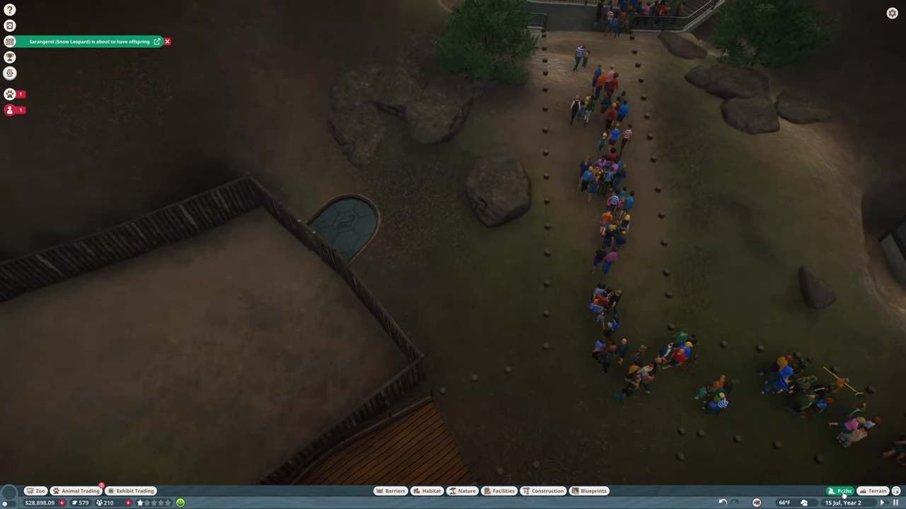
Add hexagon path spurs beside the guest path and bring up veterinary research
left_click(844, 491)
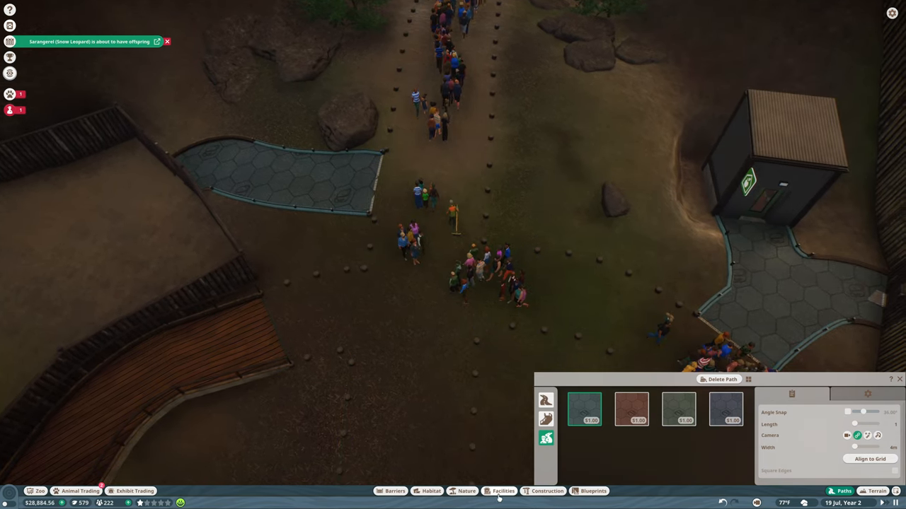
left_click(504, 491)
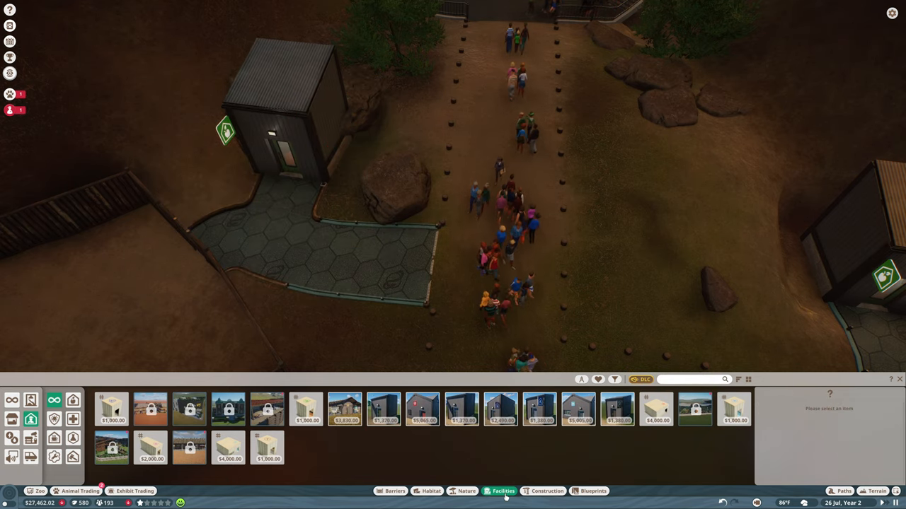
left_click(504, 491)
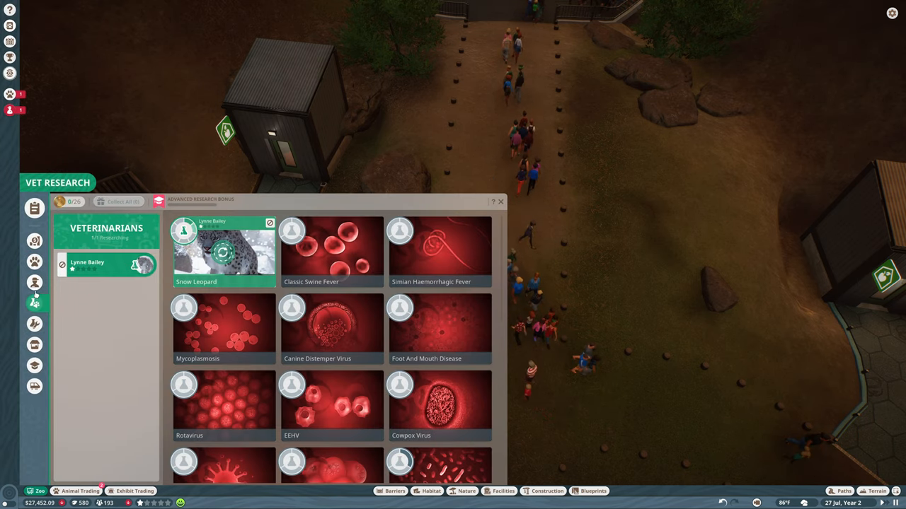
Edit the Entrance work zone to cover 2 habitats and 7 buildings
left_click(34, 282)
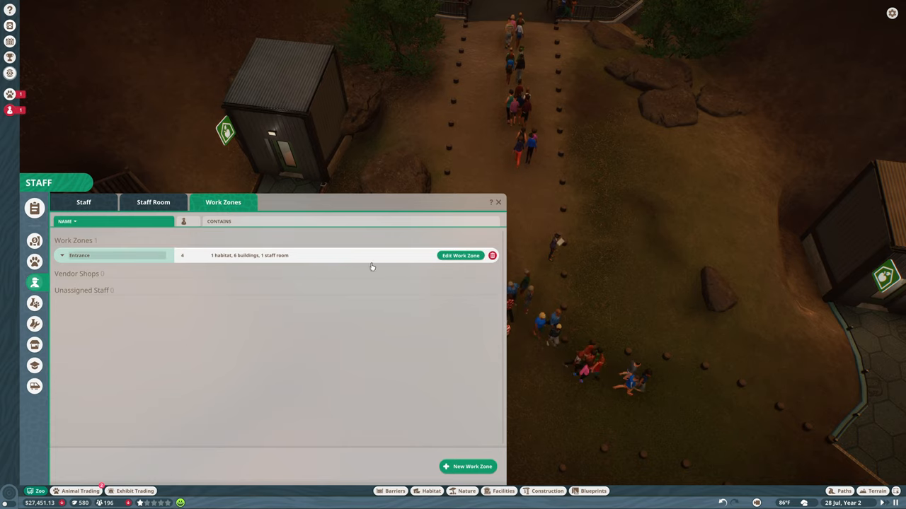
left_click(460, 255)
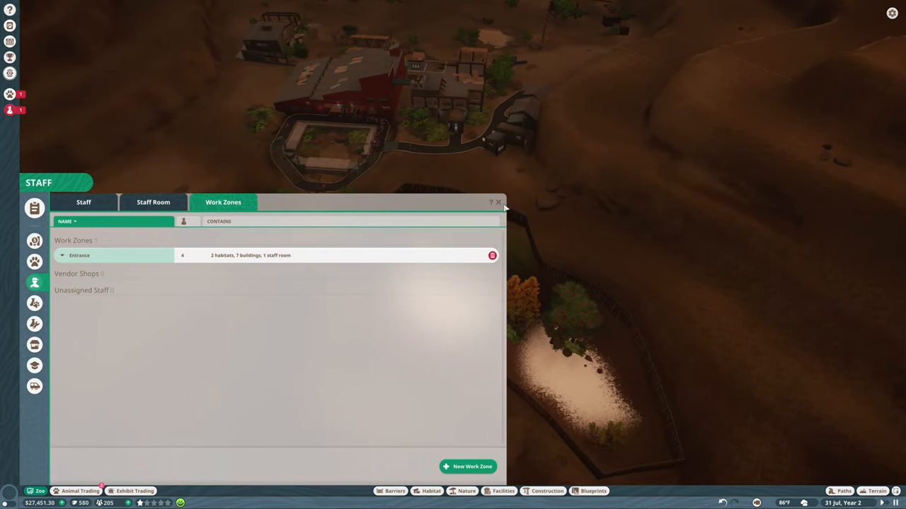
left_click(498, 202)
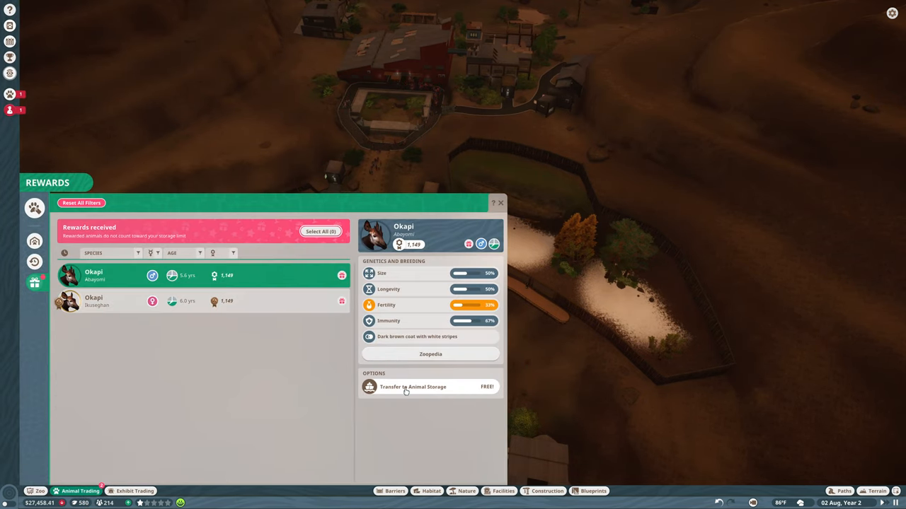
Transfer both reward okapis to animal storage and send them into the zoo
left_click(413, 386)
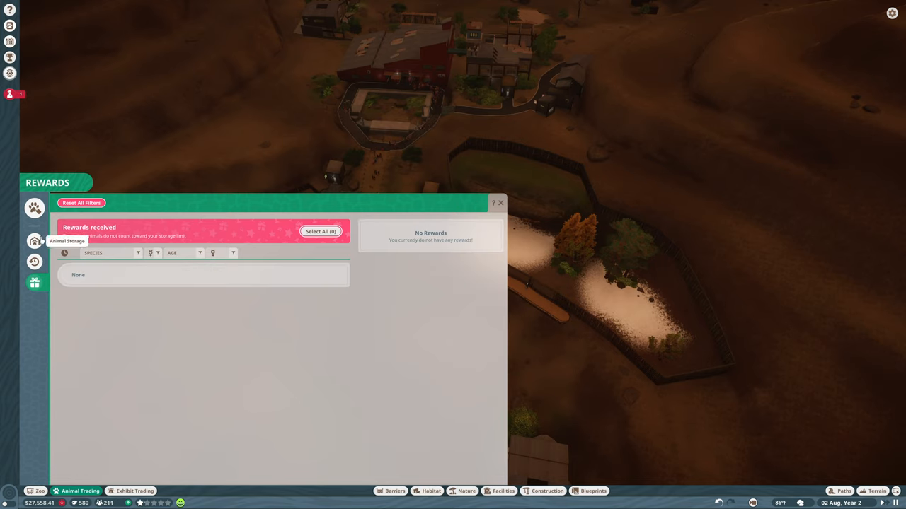
left_click(34, 241)
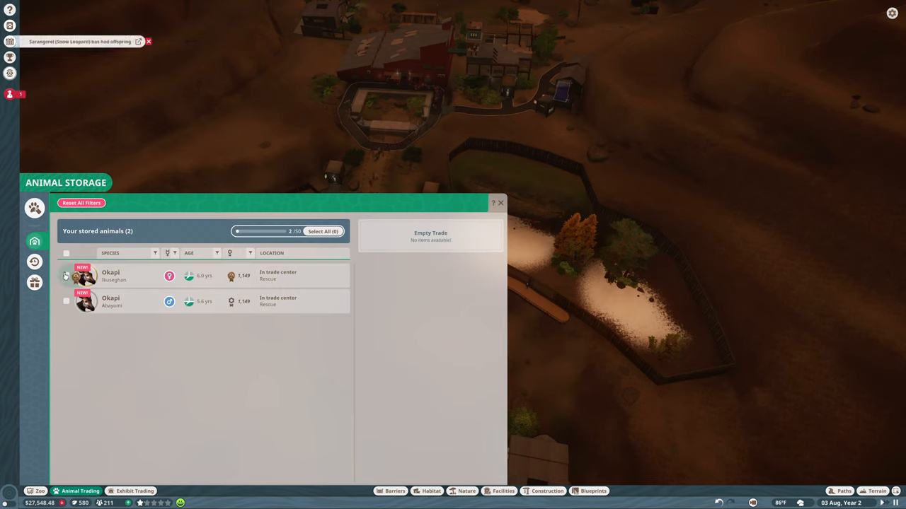
left_click(65, 251)
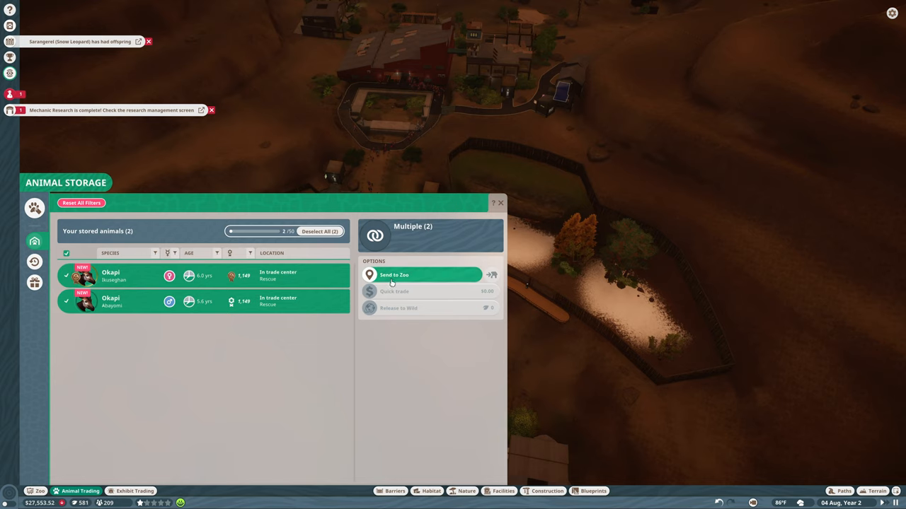
left_click(393, 274)
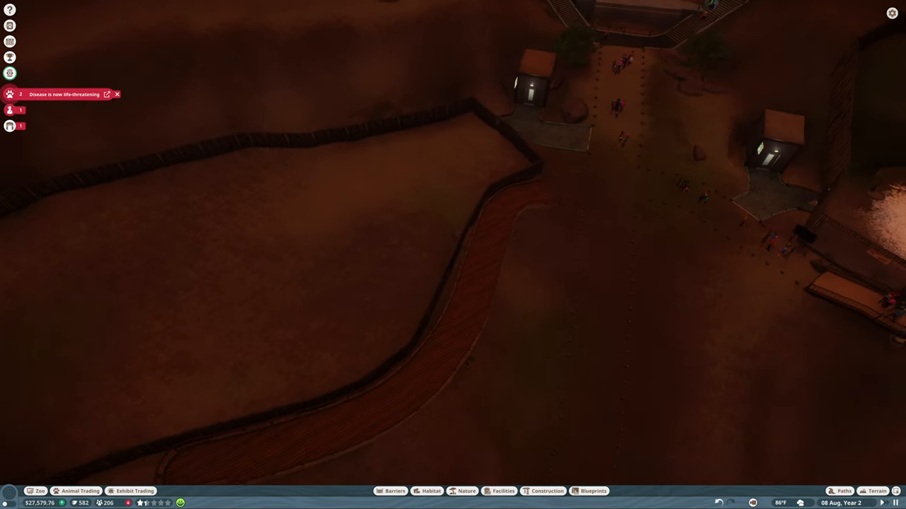
Bring up the Barriers catalogue to start laying a low fence along the boardwalk
left_click(64, 93)
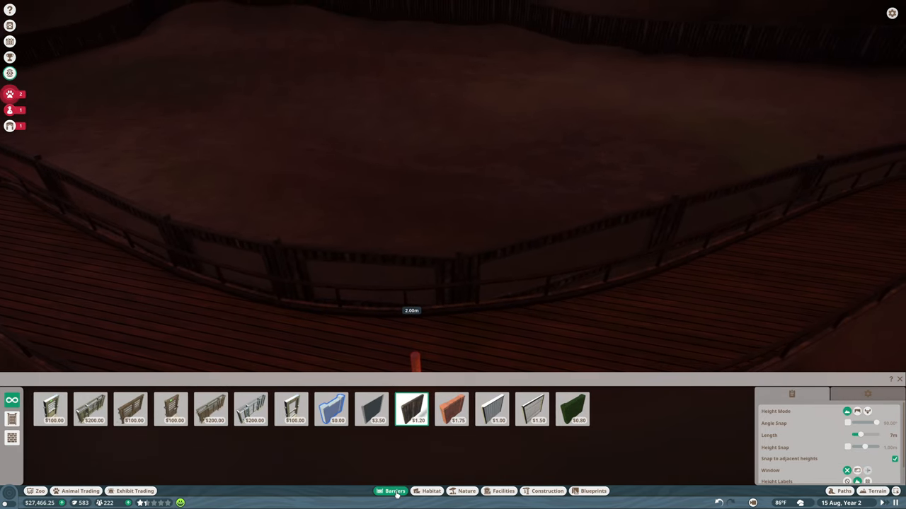
Filter habitat items by species to Okapi and place the Planet Zoo Shelter in the habitat
left_click(430, 491)
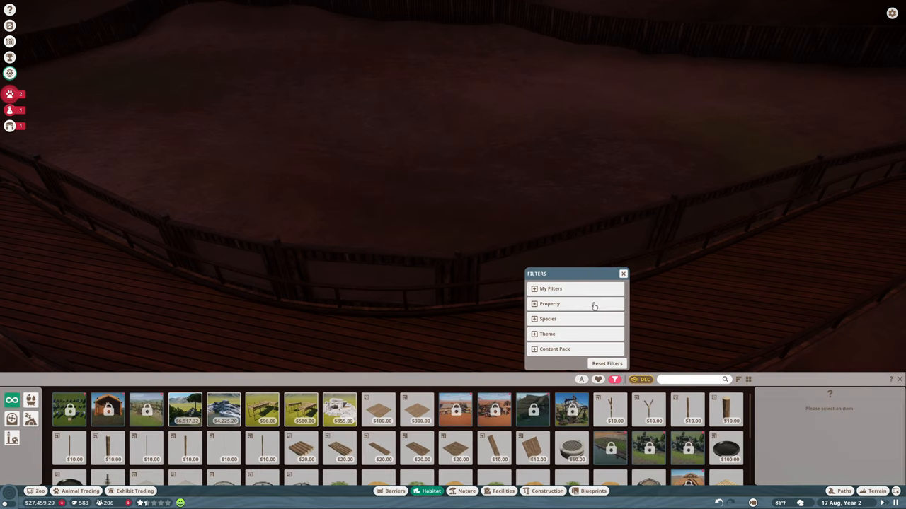
left_click(548, 319)
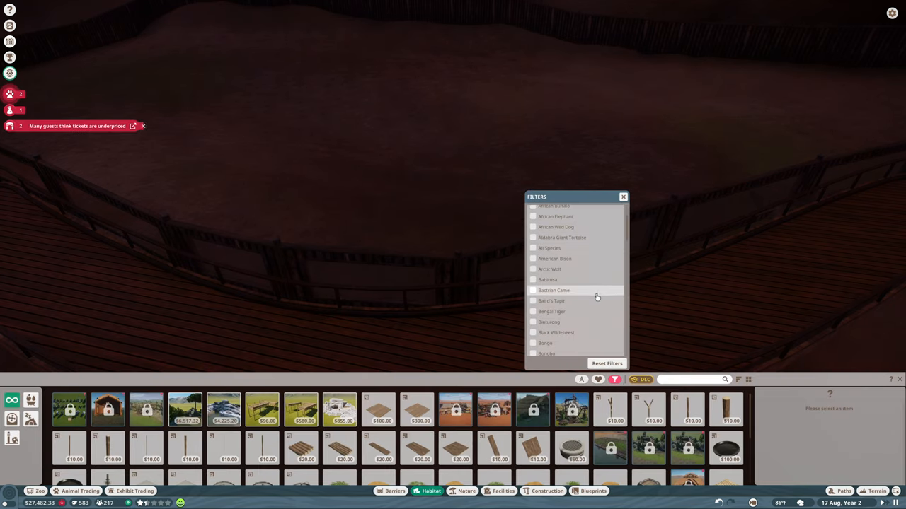
scroll("down", 3)
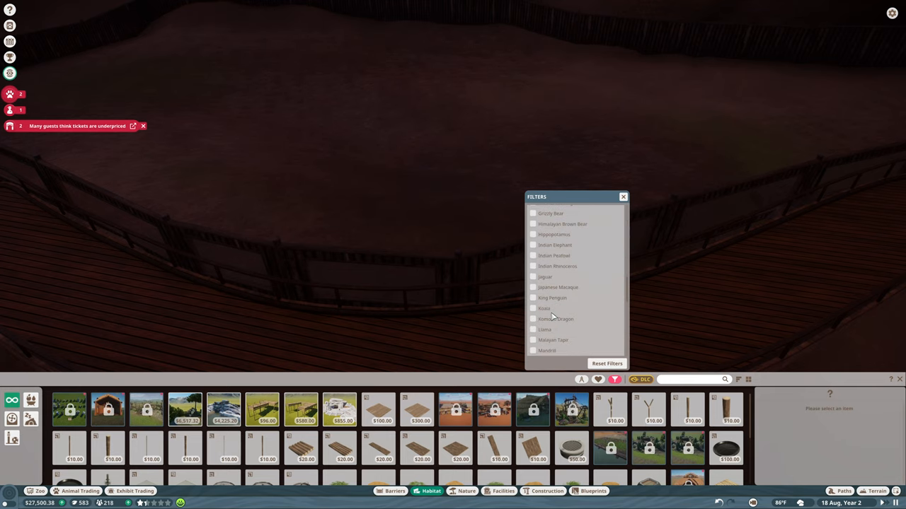
left_click(532, 305)
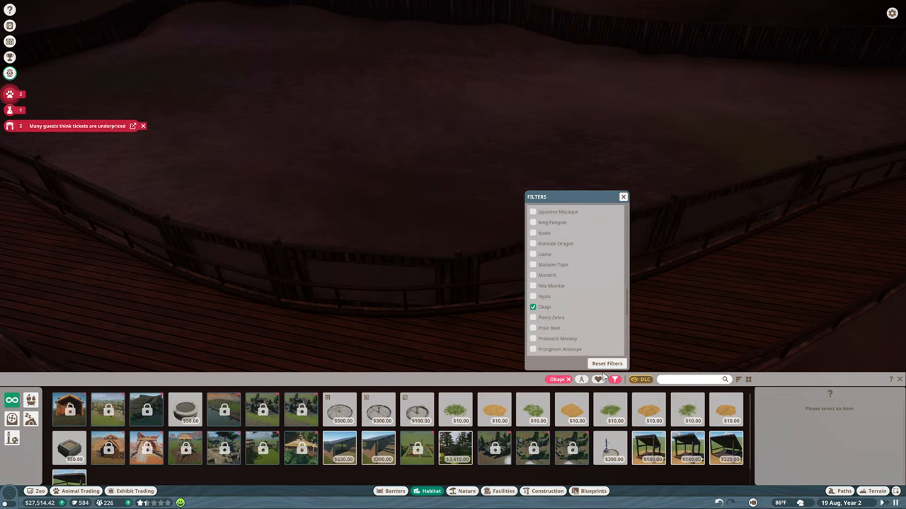
left_click(623, 196)
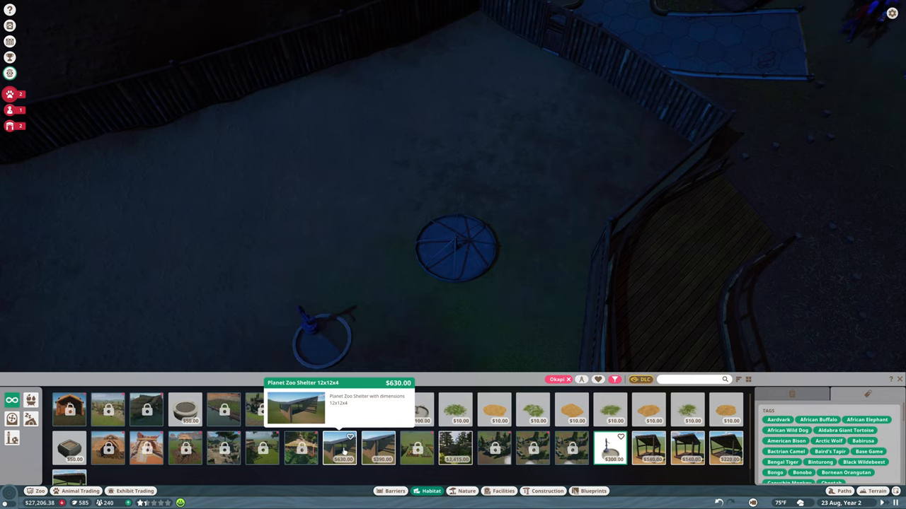
left_click(340, 449)
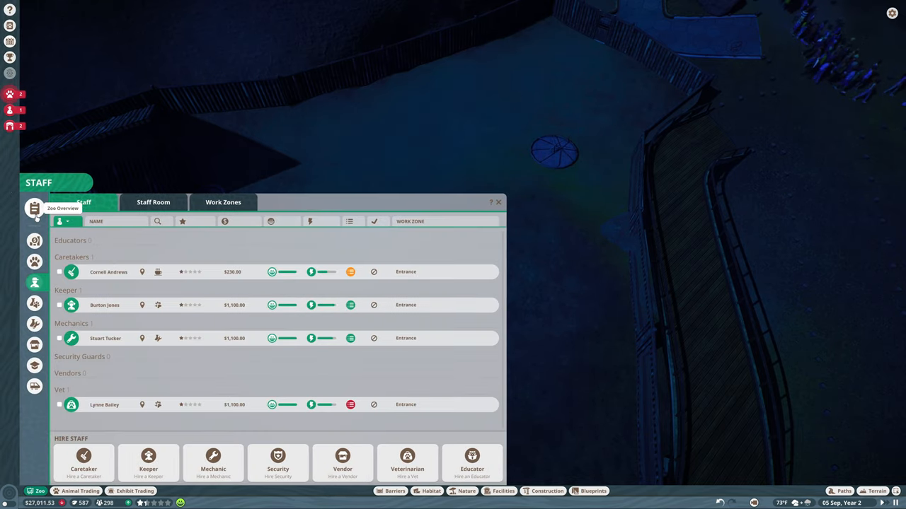
Close staff, dismiss the three-star inspection report, check animal alerts and the animals list
left_click(34, 208)
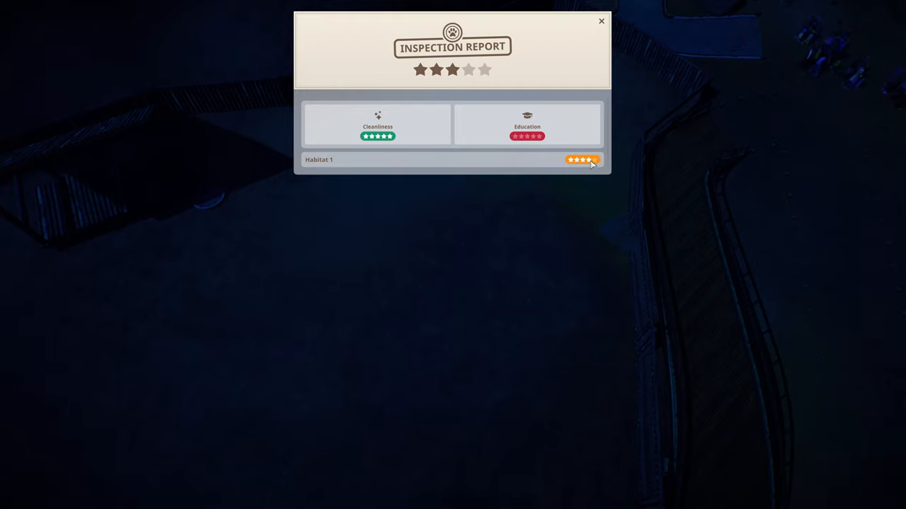
mouse_move(447, 130)
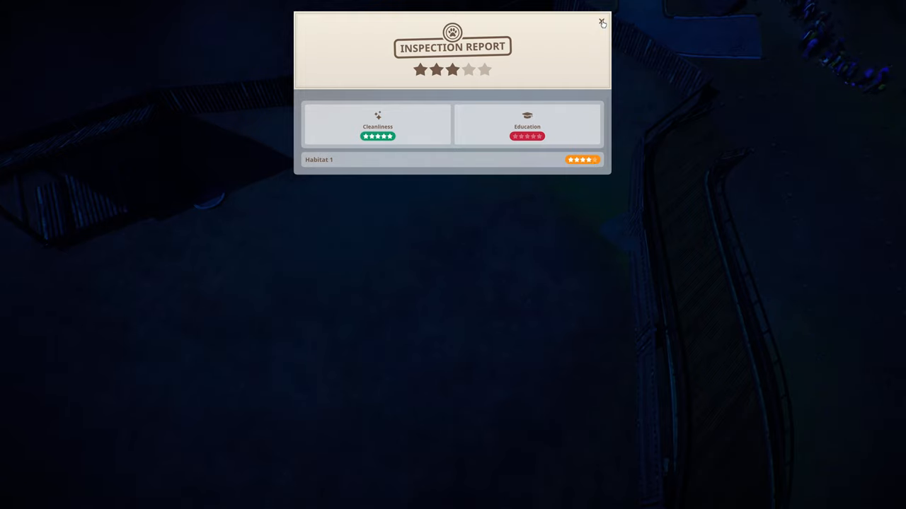
left_click(602, 23)
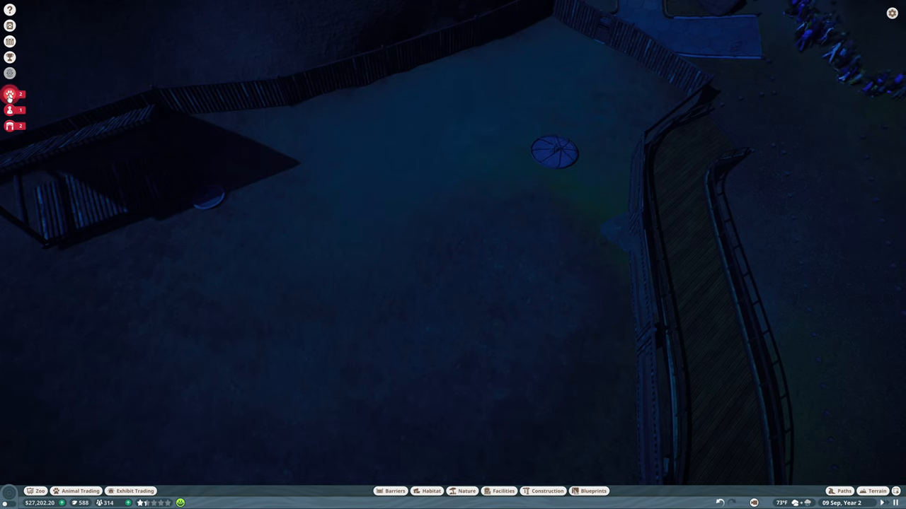
left_click(10, 93)
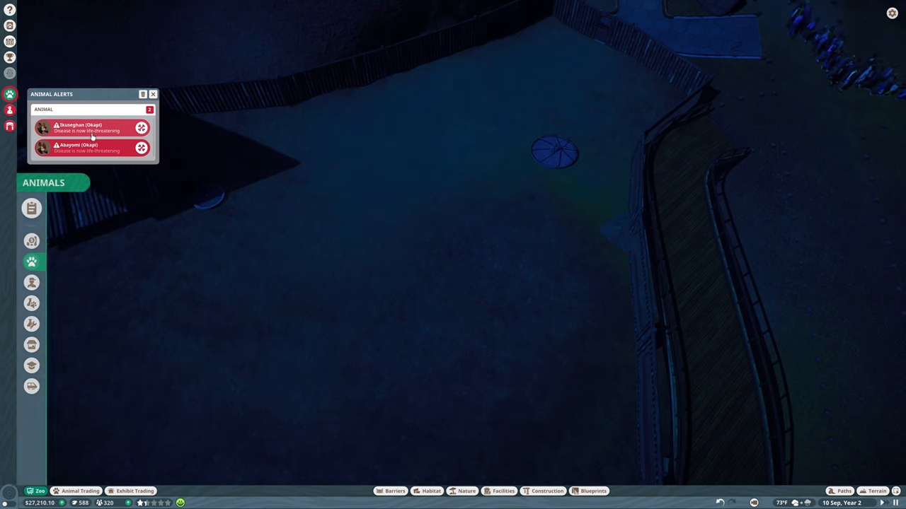
left_click(31, 261)
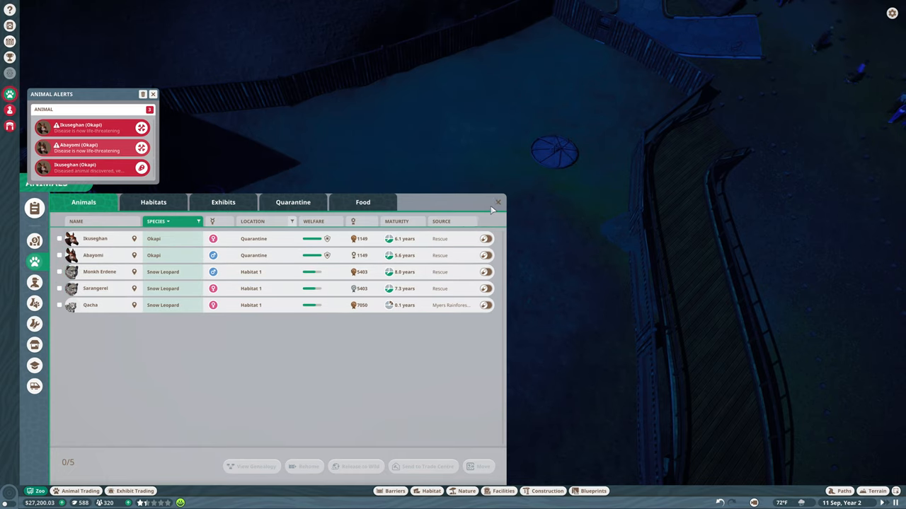
left_click(498, 202)
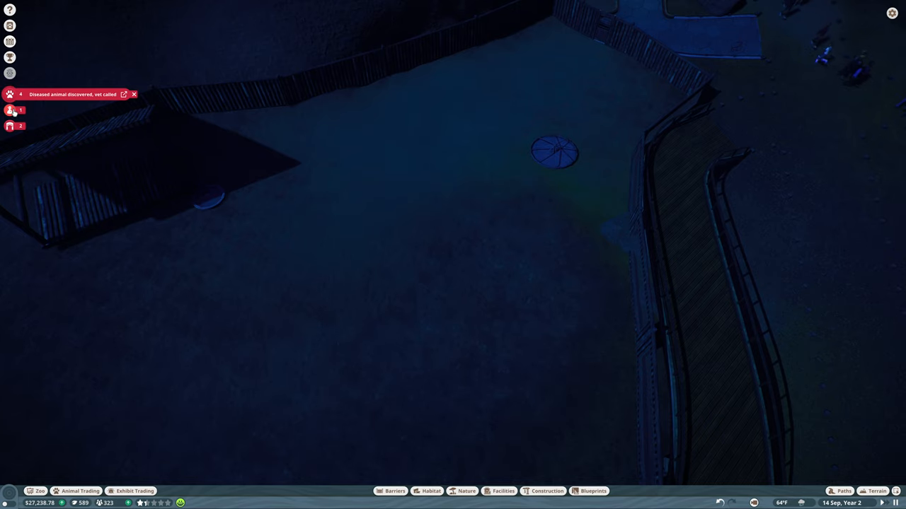
left_click(10, 126)
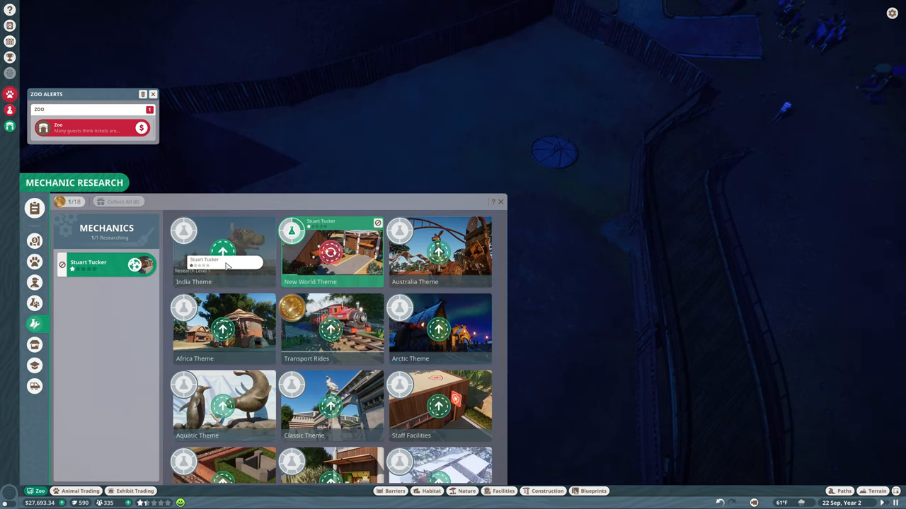
left_click(501, 201)
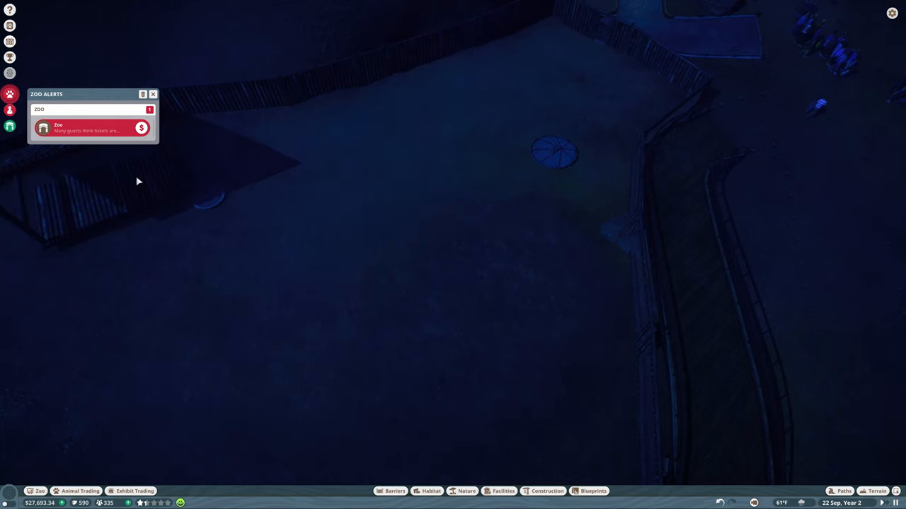
left_click(152, 93)
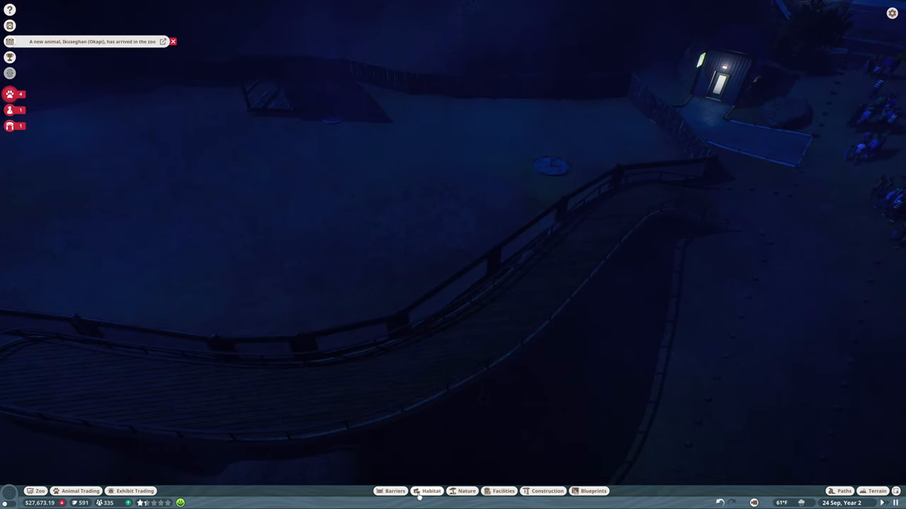
Finish the wooden shelter, confirm the round-based fixture beside it, and select the shelter
left_click(430, 491)
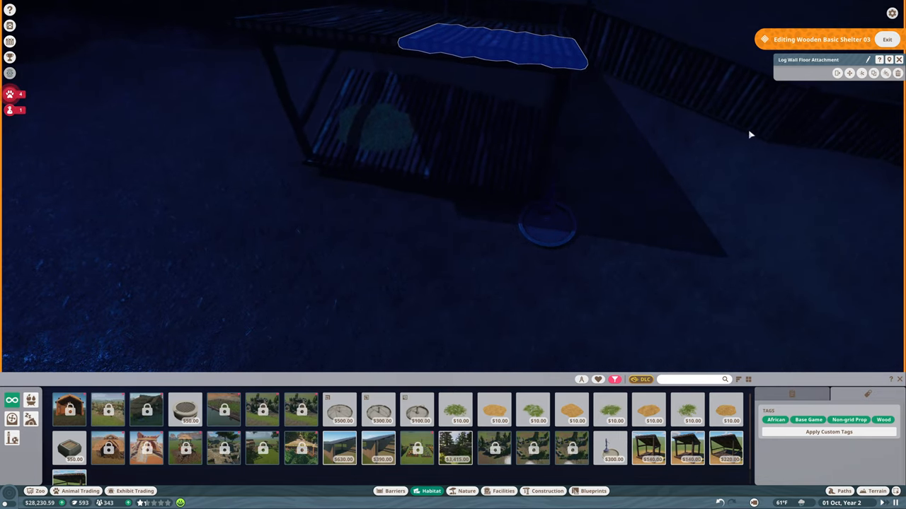
left_click(885, 40)
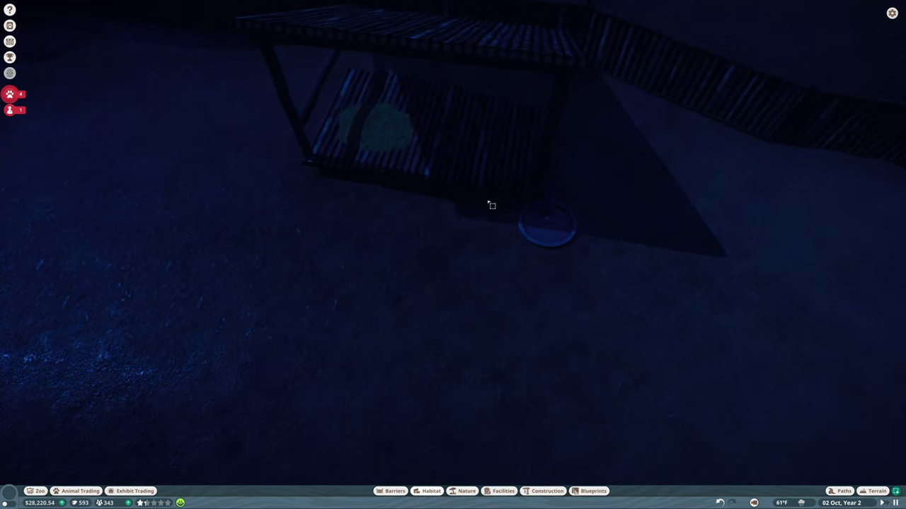
left_click(491, 205)
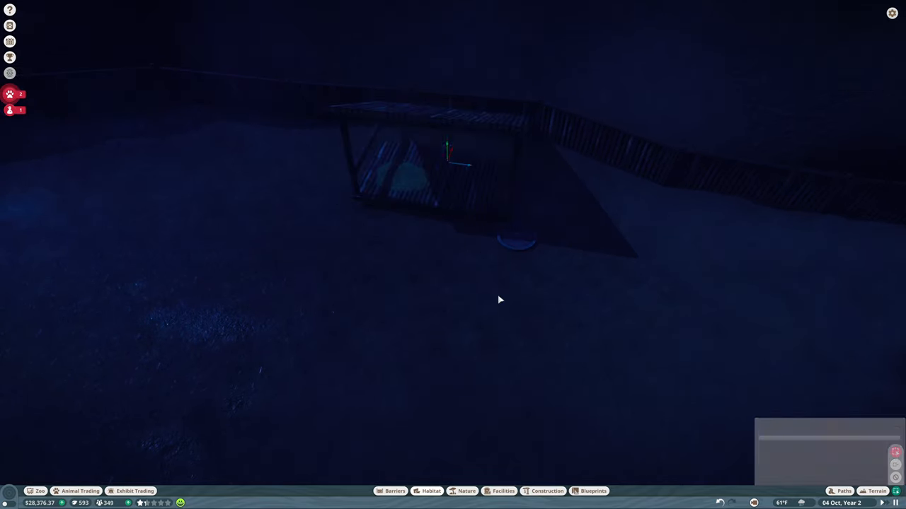
left_click(446, 155)
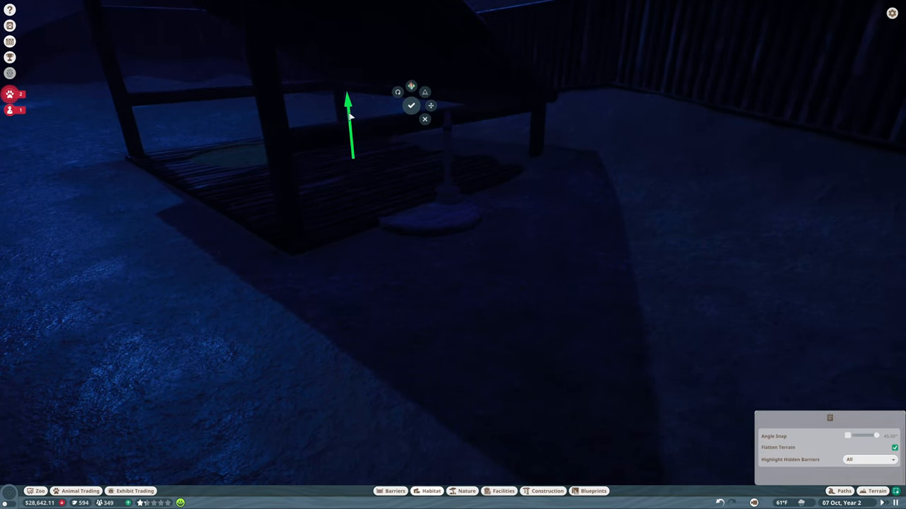
left_click(411, 105)
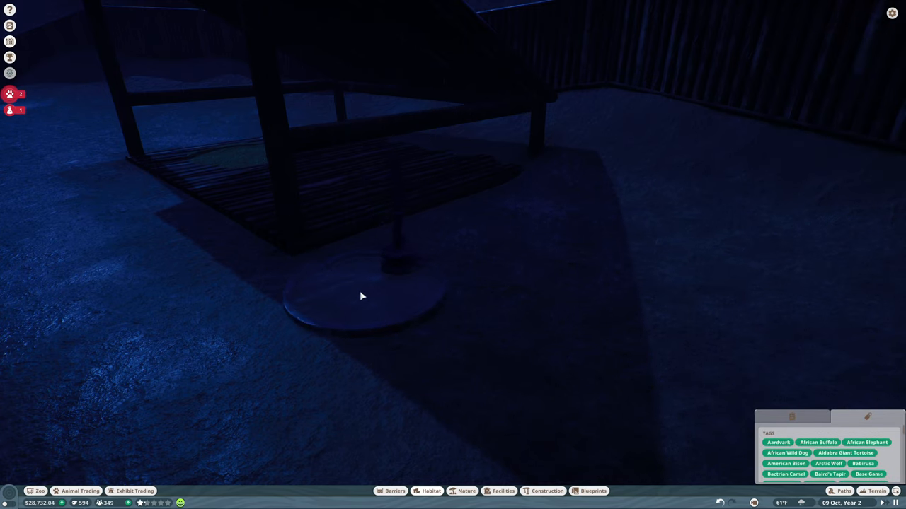
left_click(361, 297)
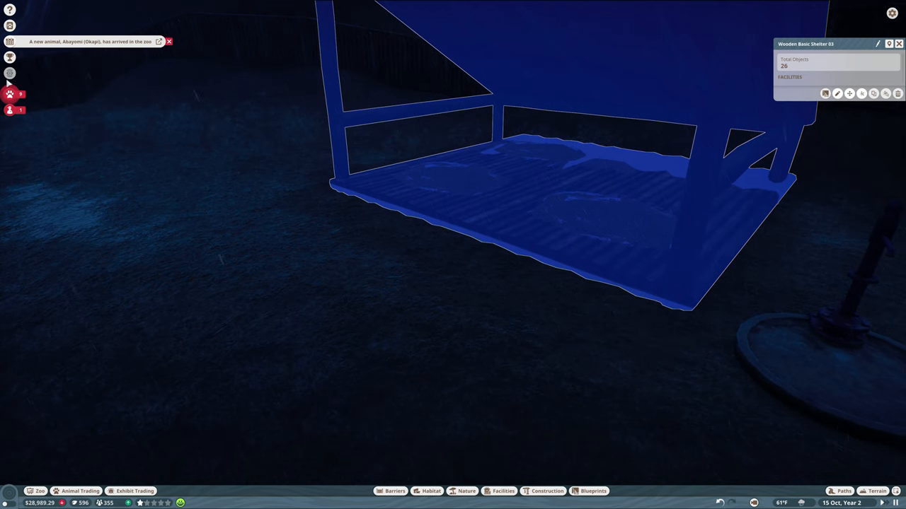
Move the quarantined okapi from the Animals overview to the empty Okapi habitat
left_click(10, 57)
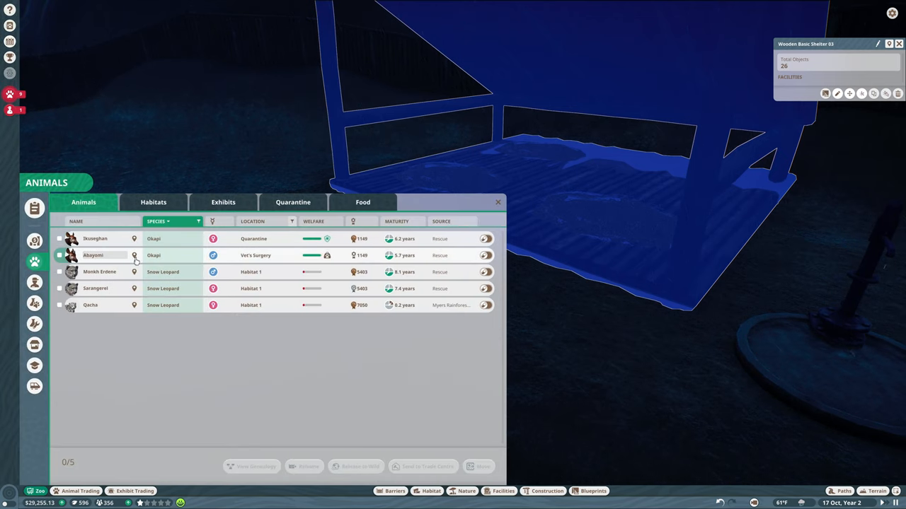
left_click(59, 238)
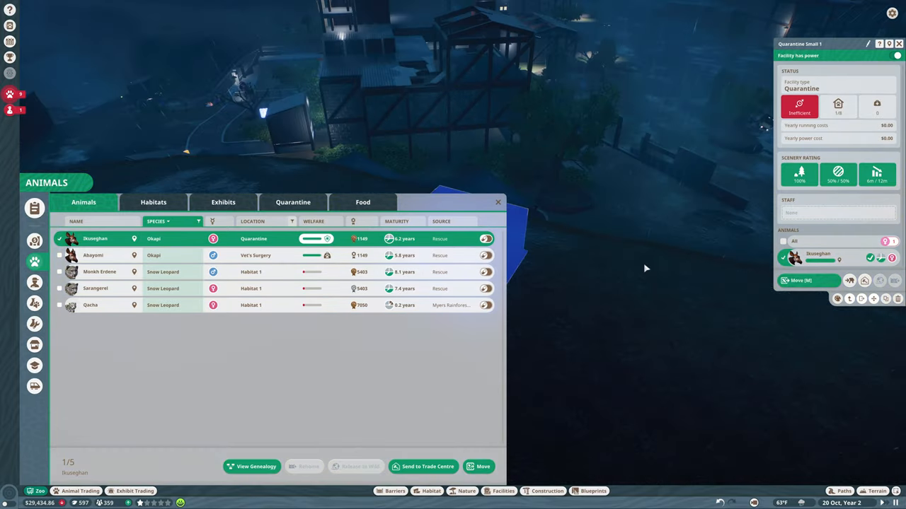
left_click(479, 467)
type("Okapi")
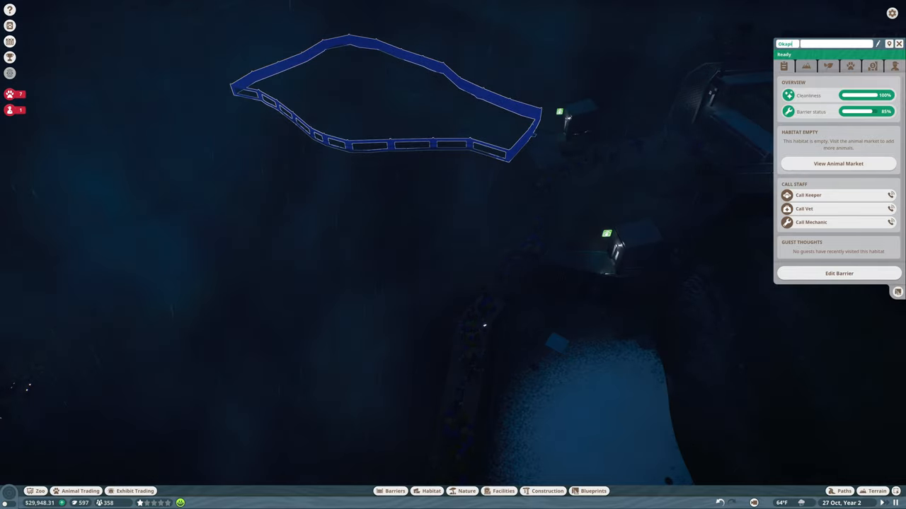
left_click(898, 43)
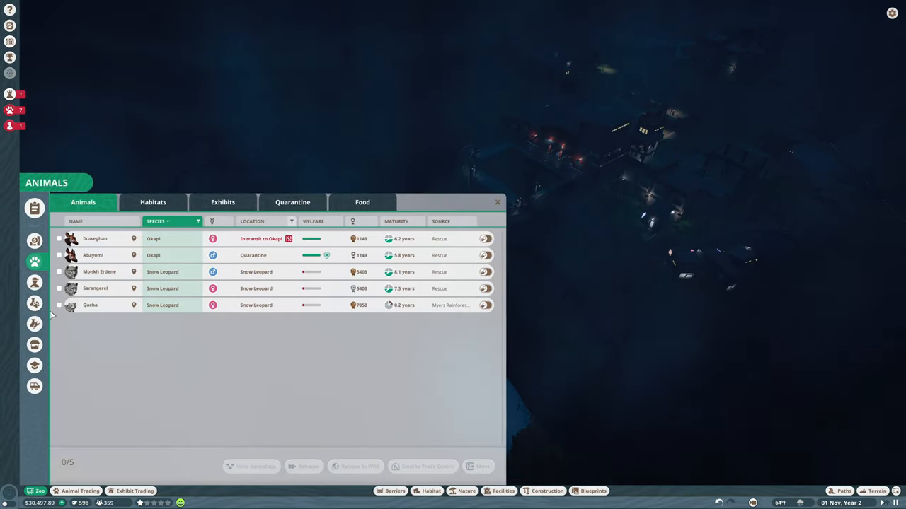
Hire a new keeper and assign them to the Entrance work zone
left_click(33, 281)
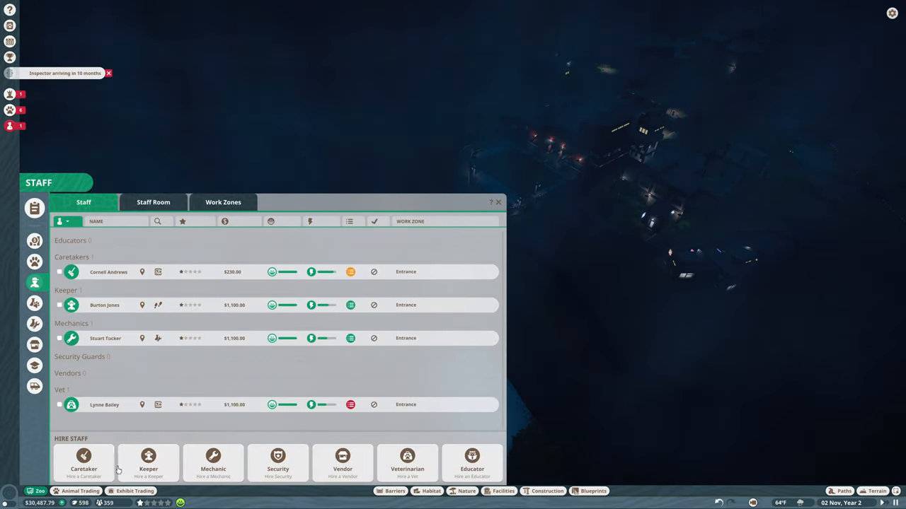
left_click(498, 202)
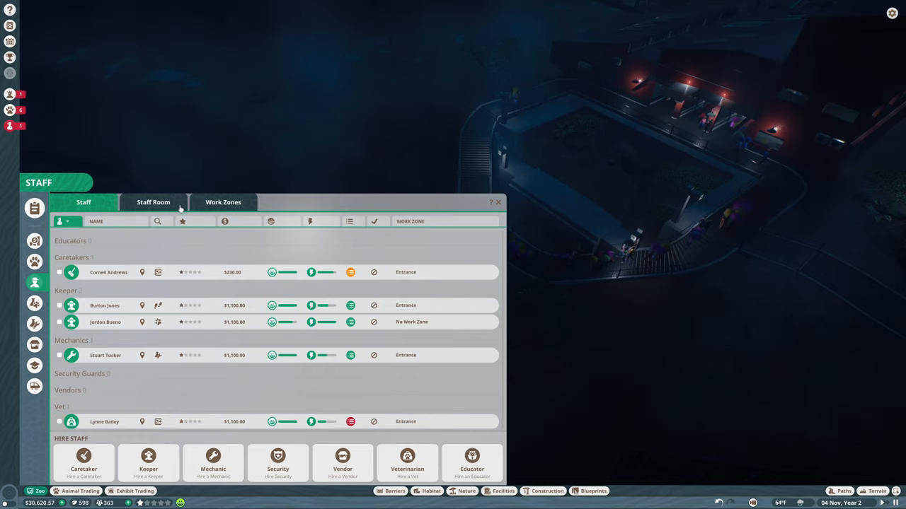
left_click(224, 202)
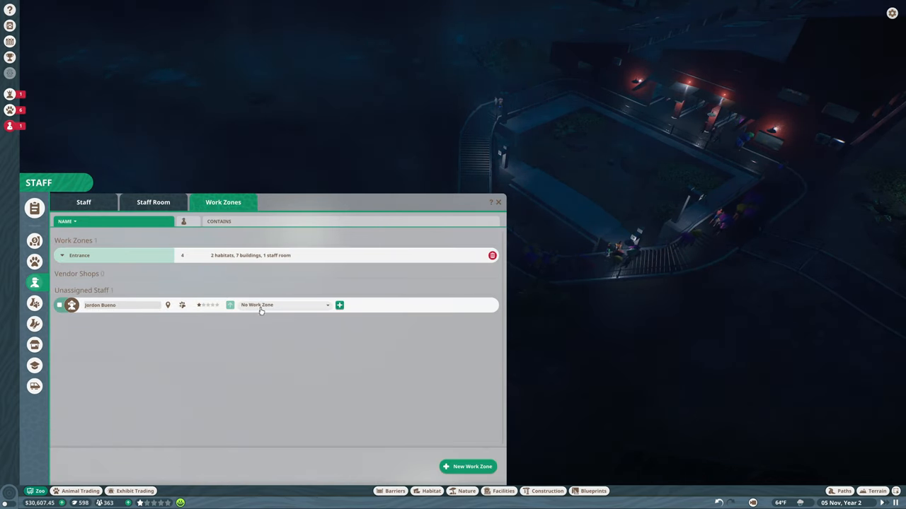
left_click(340, 306)
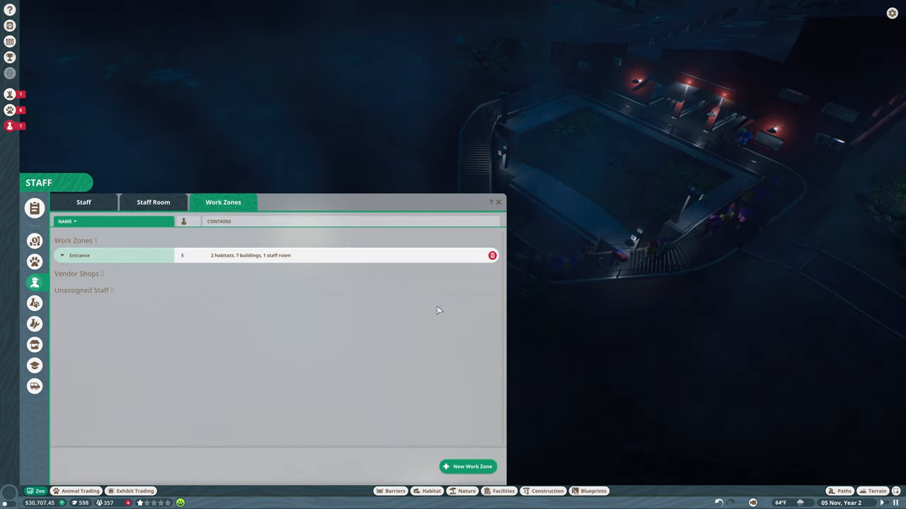
left_click(498, 203)
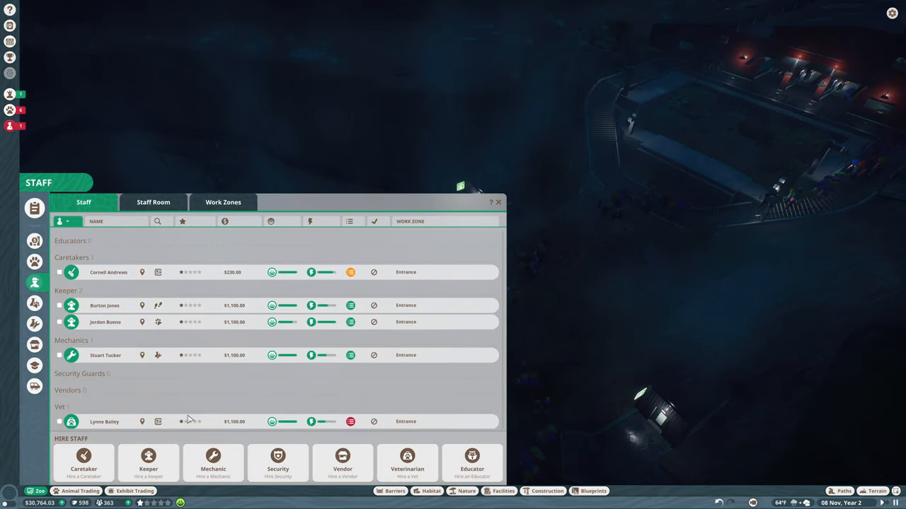
Jump to a staff member's location, briefly pause, then bring up the scenario objectives
left_click(498, 202)
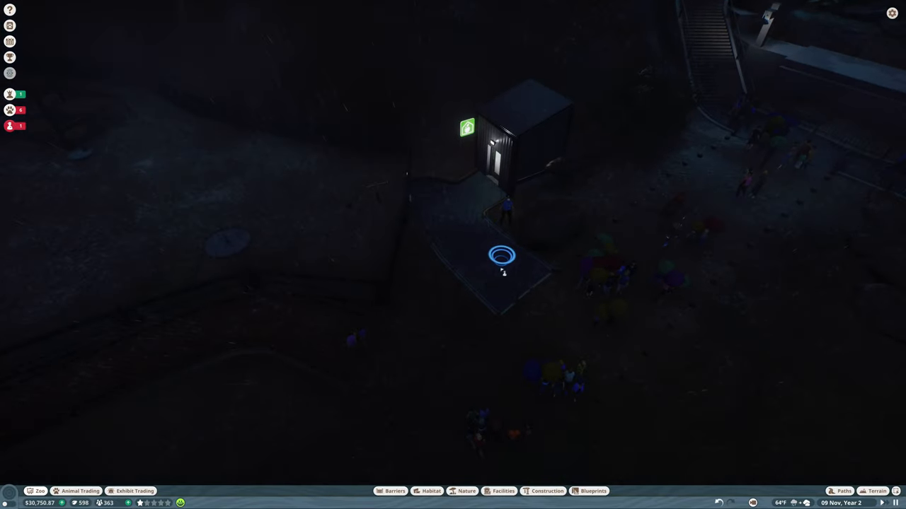
key("Escape")
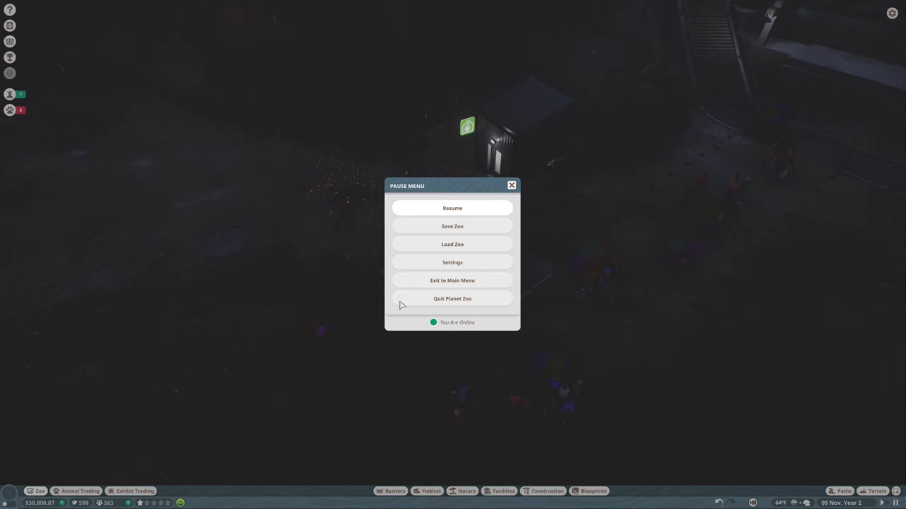
left_click(453, 208)
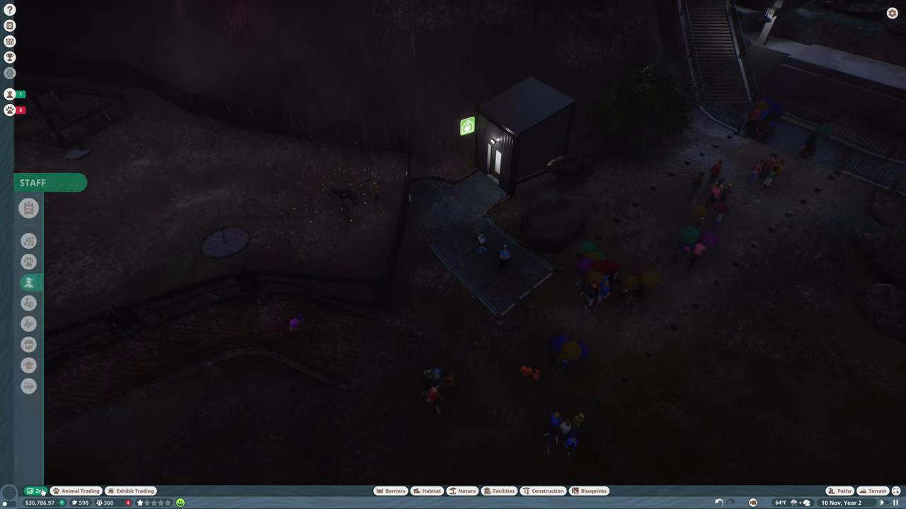
left_click(29, 283)
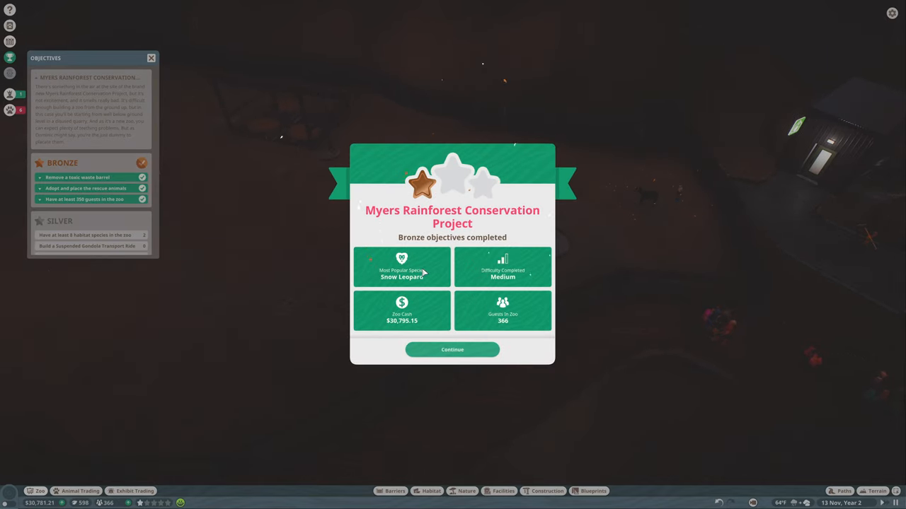
Close objectives and continue past the Bronze award and Hiring Freeze unlock popups
left_click(453, 349)
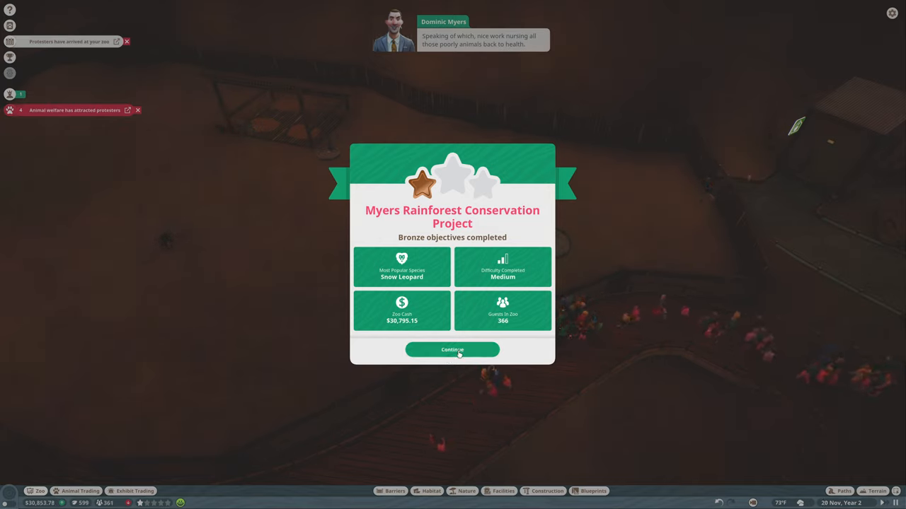
left_click(453, 349)
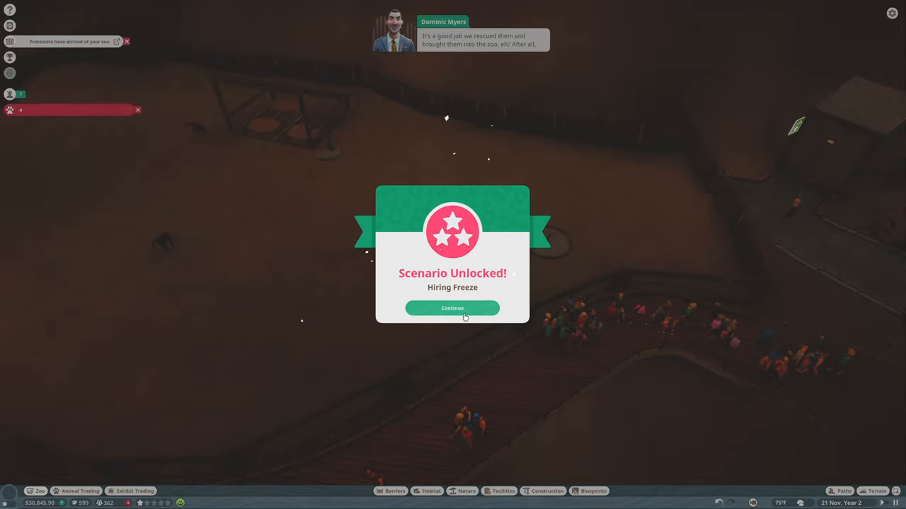
left_click(453, 308)
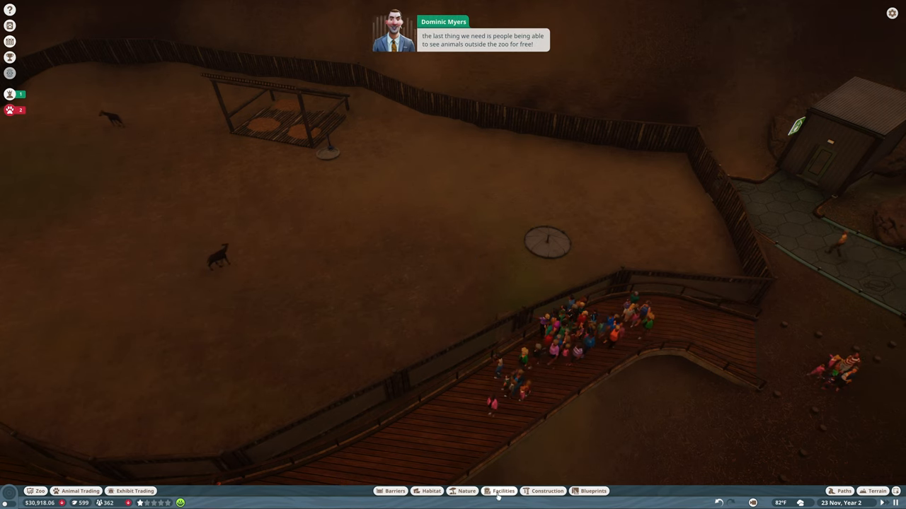
Place a Habitat Education Board by the boardwalk and set its educational content to Snow Leopard
left_click(504, 491)
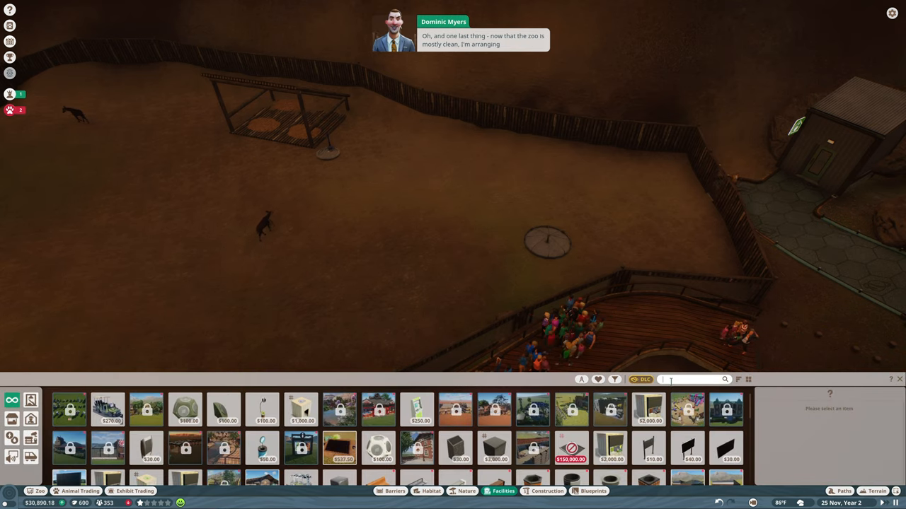
type("dome")
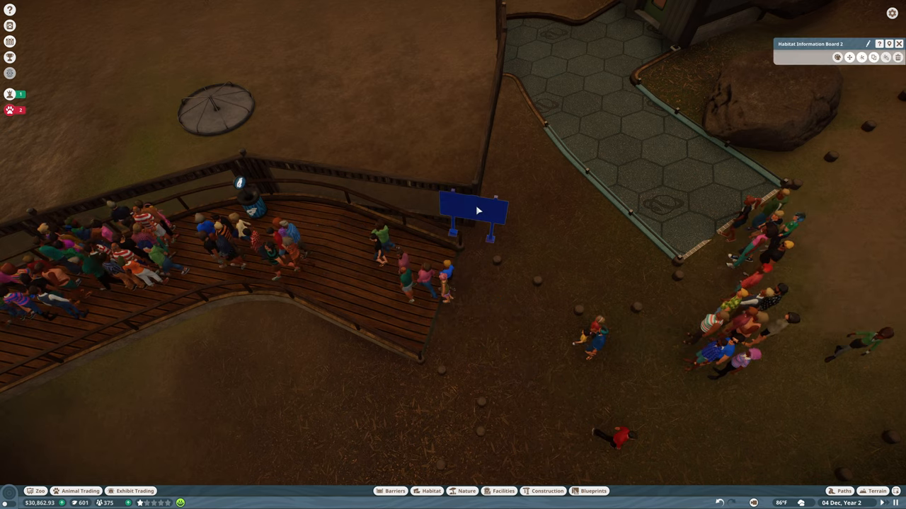
left_click(474, 209)
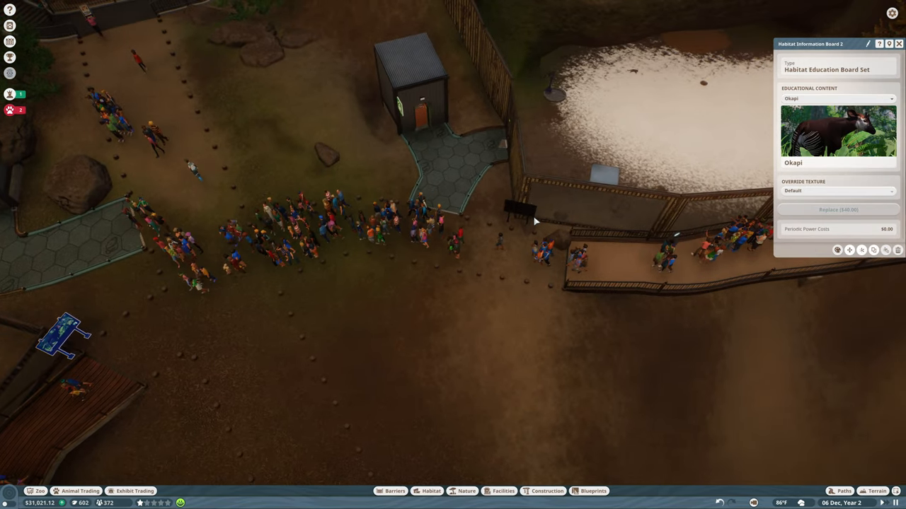
left_click(837, 98)
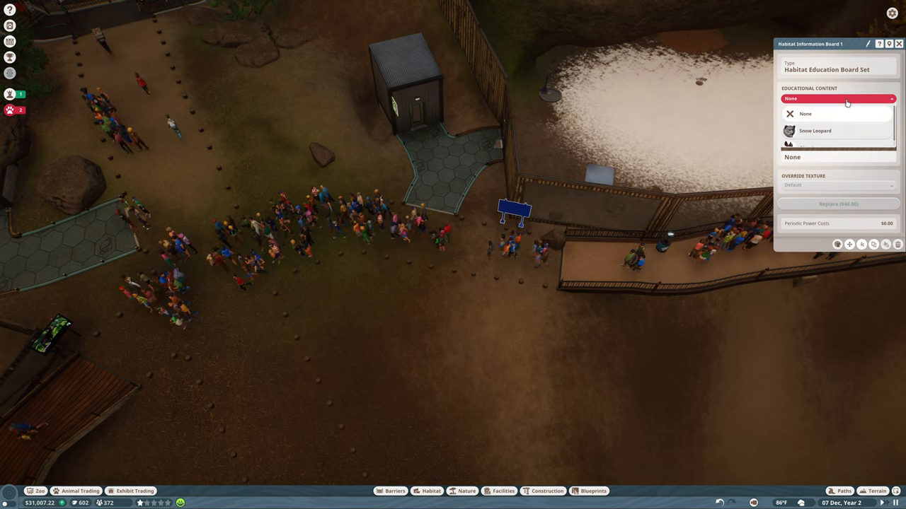
left_click(815, 130)
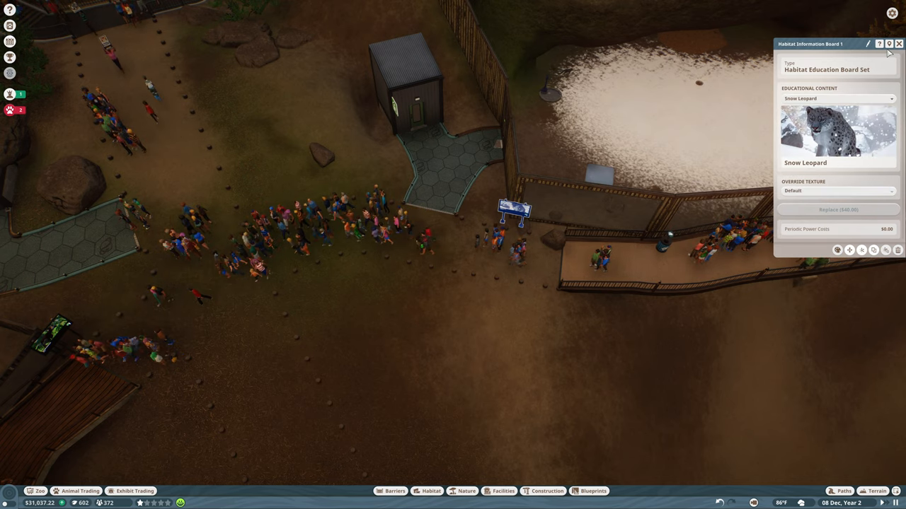
left_click(899, 43)
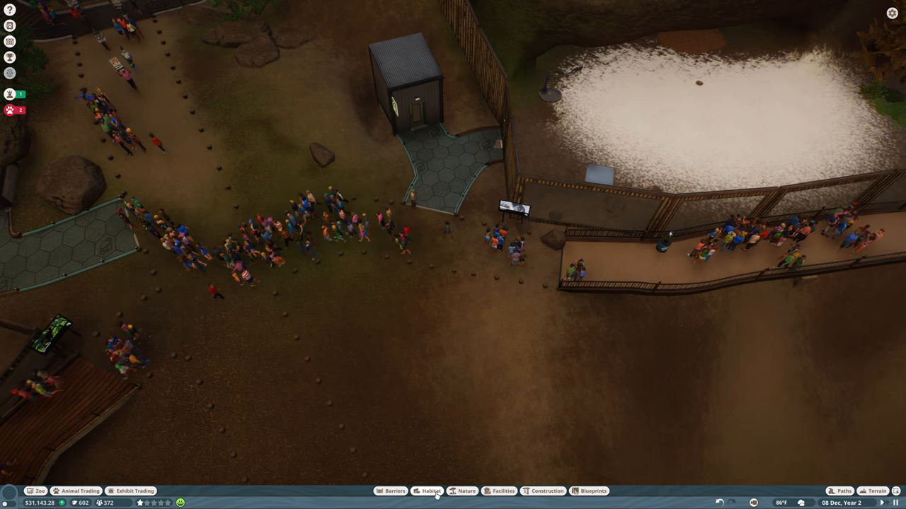
Place a Conservation Education Board from Facilities beside the path
left_click(502, 491)
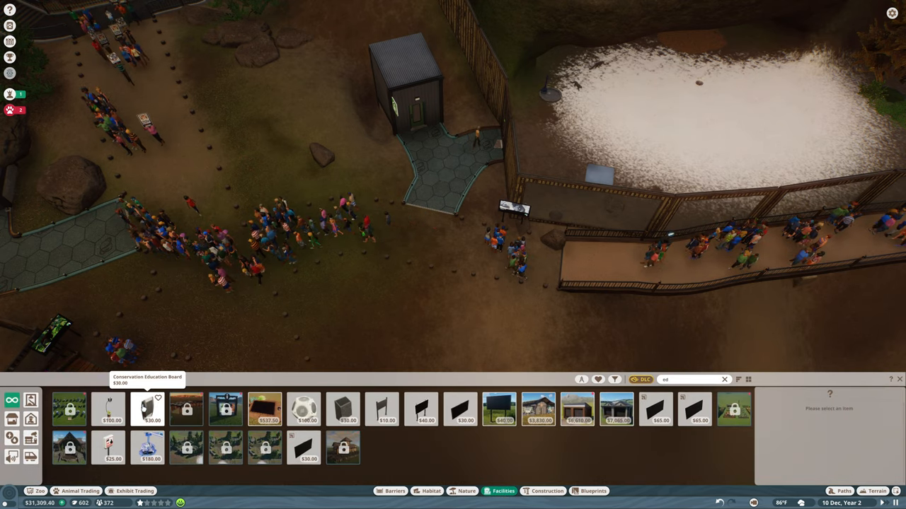
left_click(147, 409)
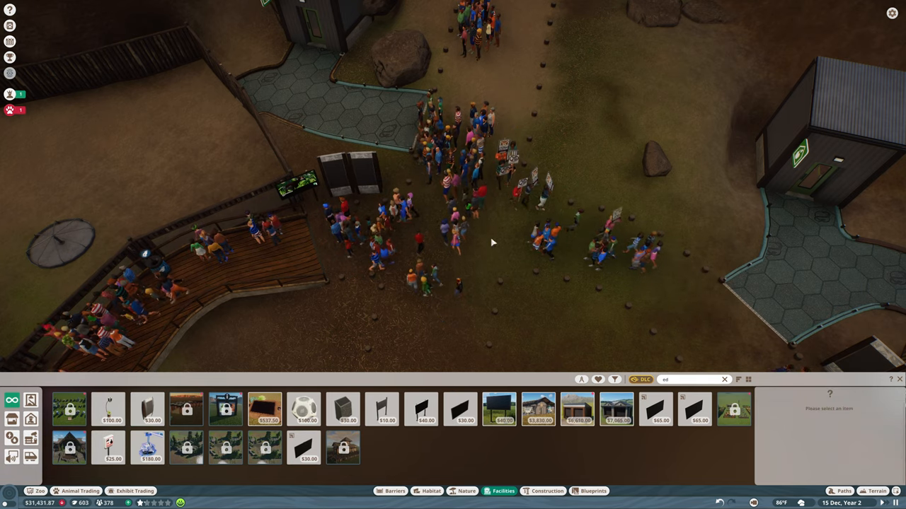
left_click(333, 177)
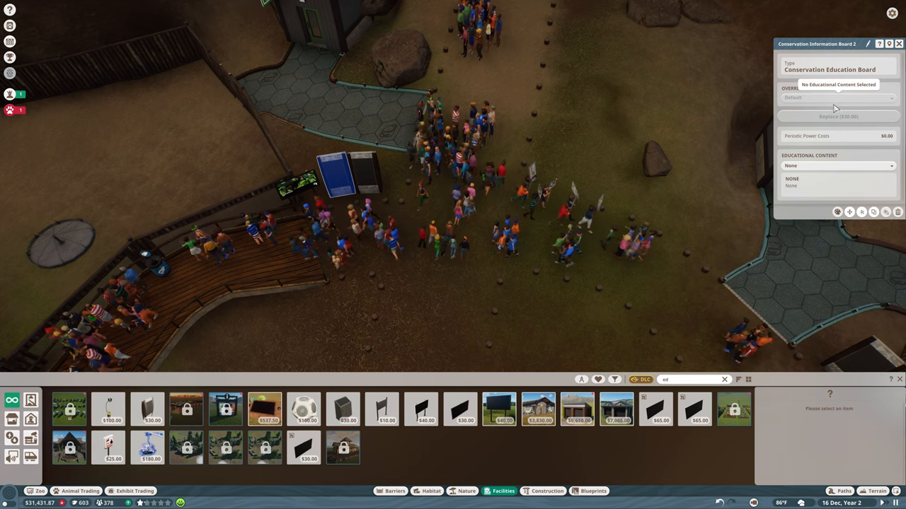
Browse the board's educational topics, then bring up the snow leopard habitat's details
left_click(838, 165)
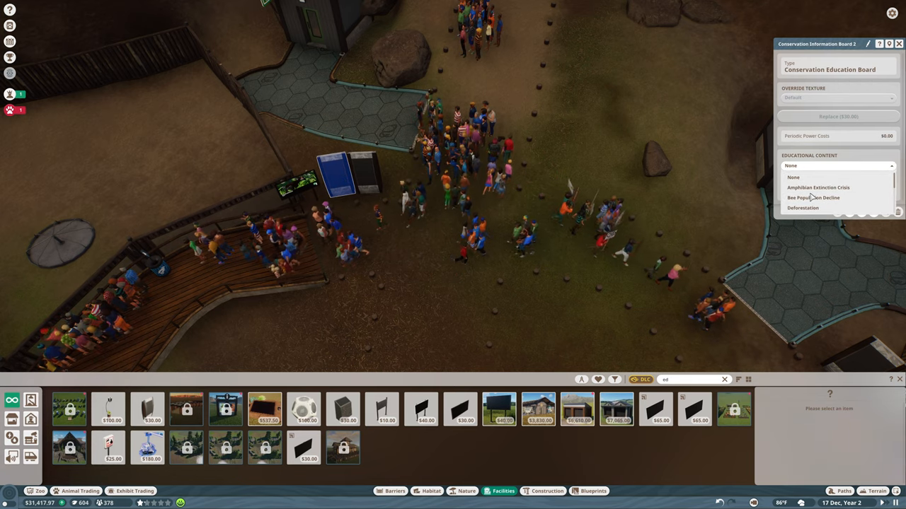
left_click(793, 177)
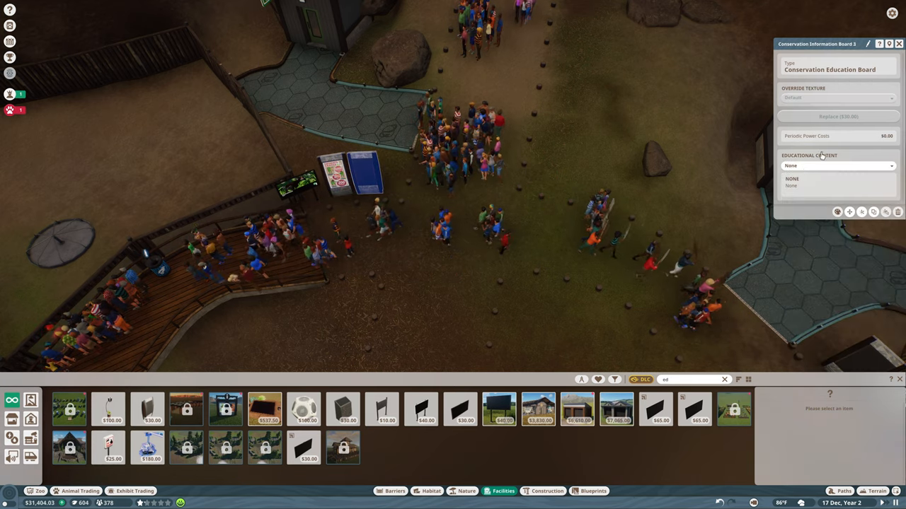
left_click(838, 165)
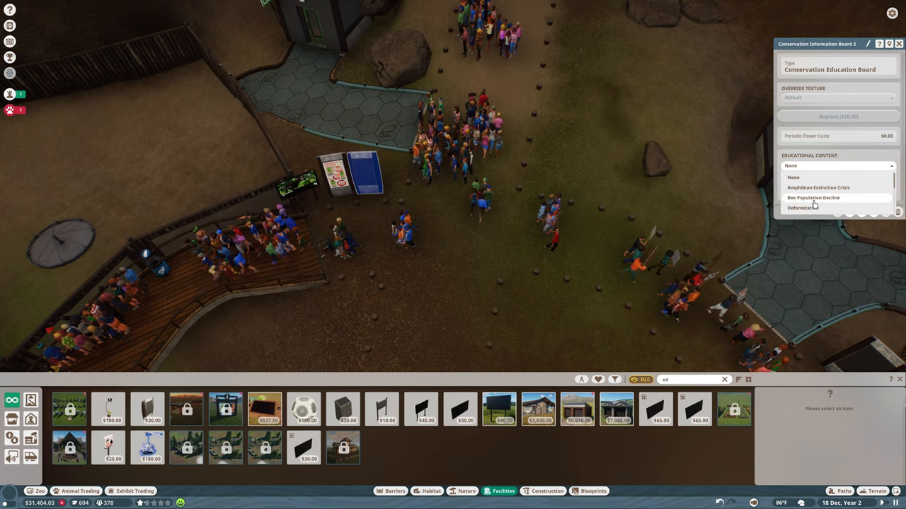
left_click(812, 199)
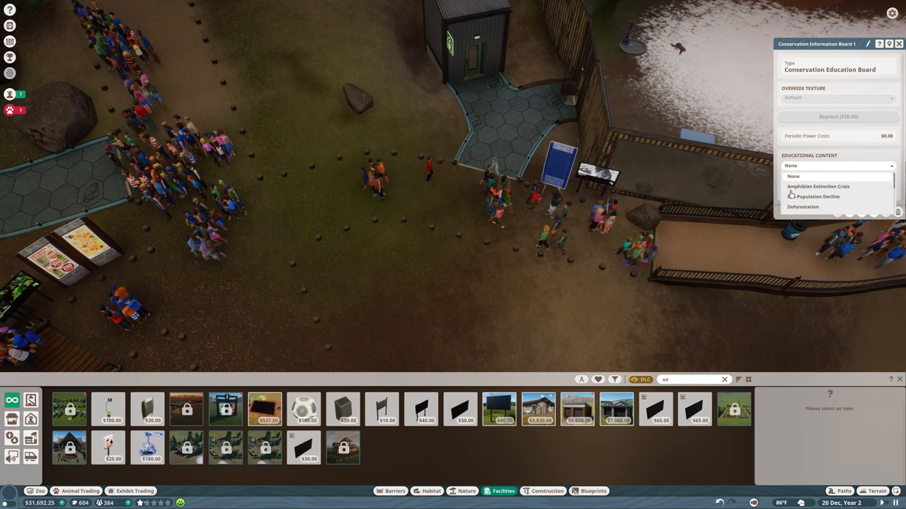
left_click(803, 207)
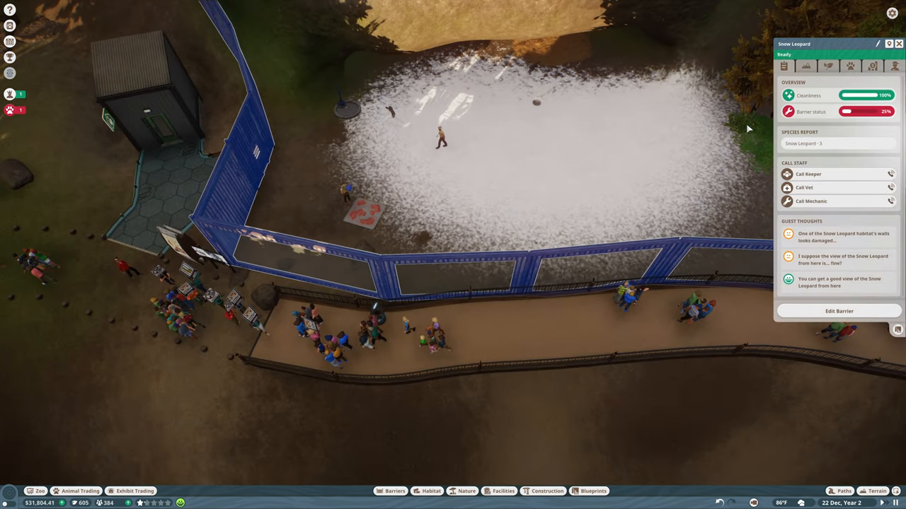
mouse_move(820, 207)
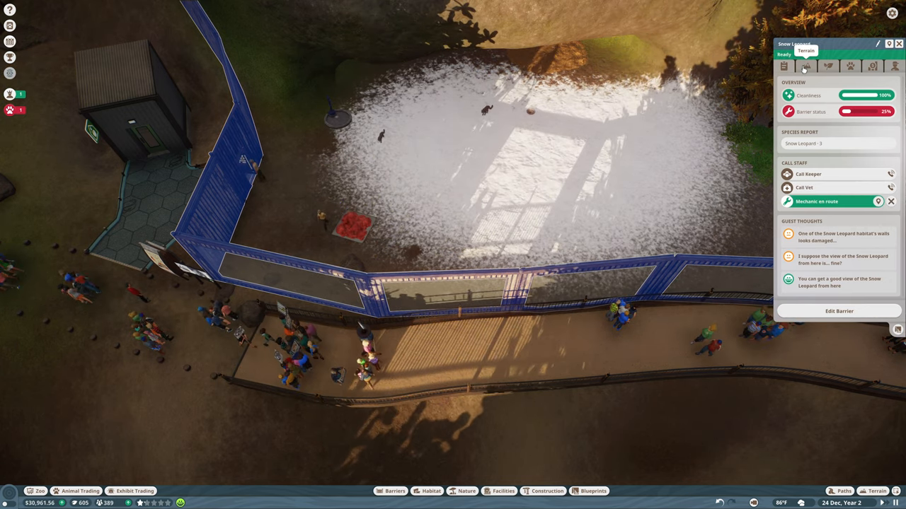
View the snow leopard habitat's terrain breakdown, then snow leopard Monkh Erdene's welfare
left_click(806, 67)
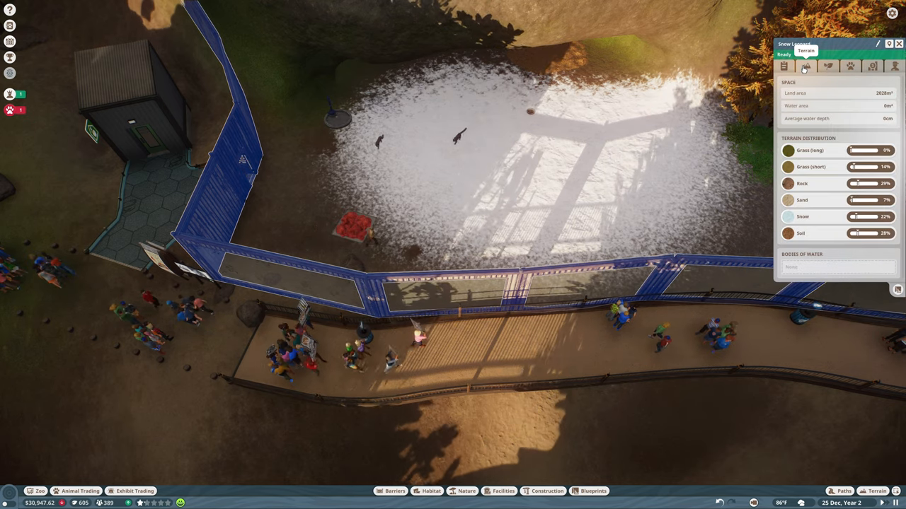
left_click(784, 66)
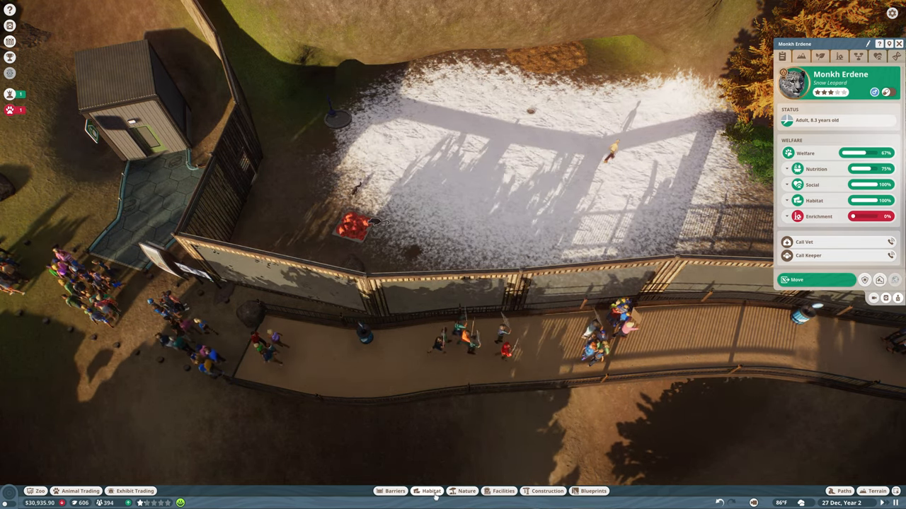
Filter the habitat items catalogue by a single animal species from the Species list
left_click(431, 491)
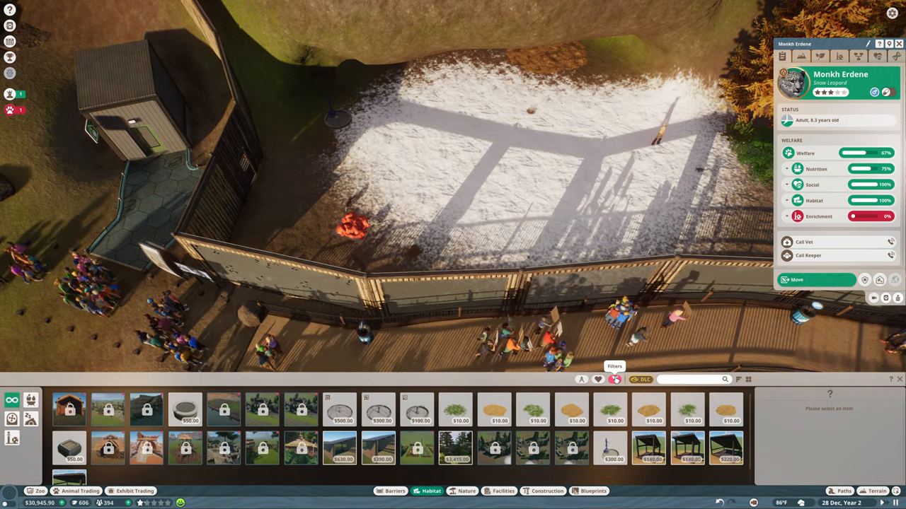
left_click(615, 379)
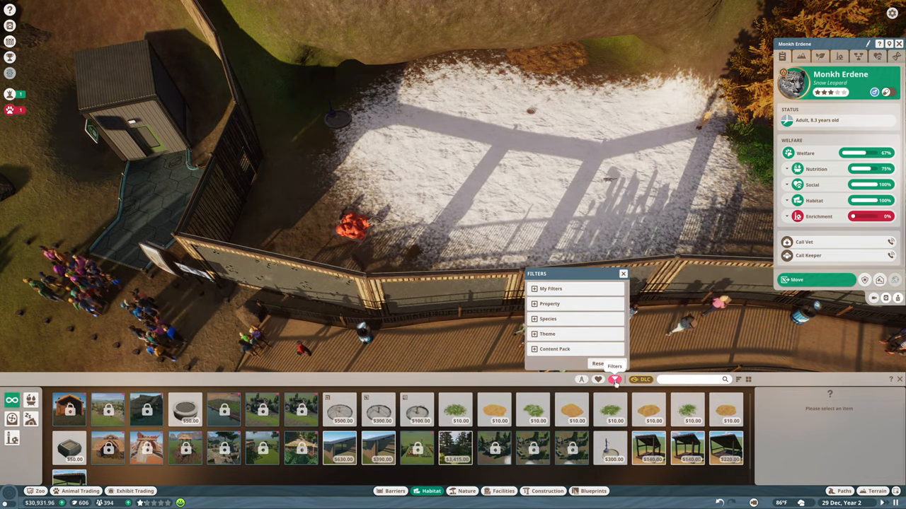
left_click(548, 318)
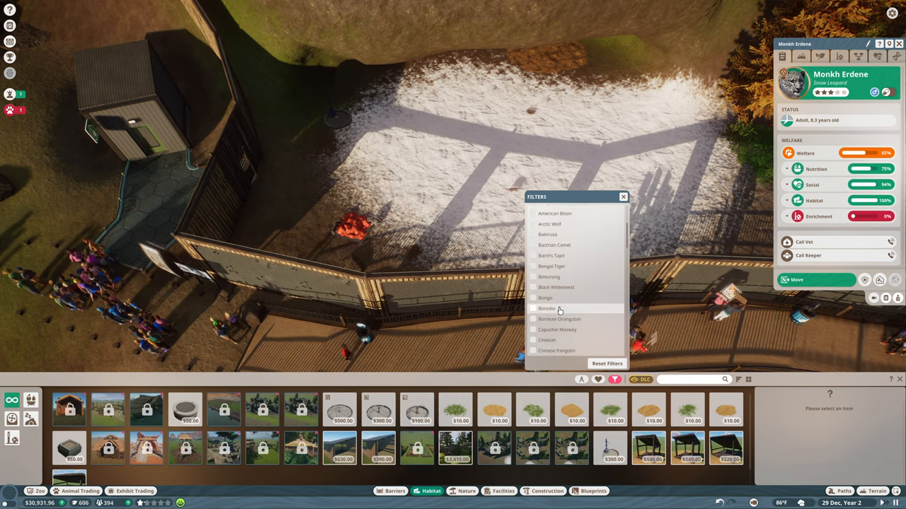
scroll("down", 3)
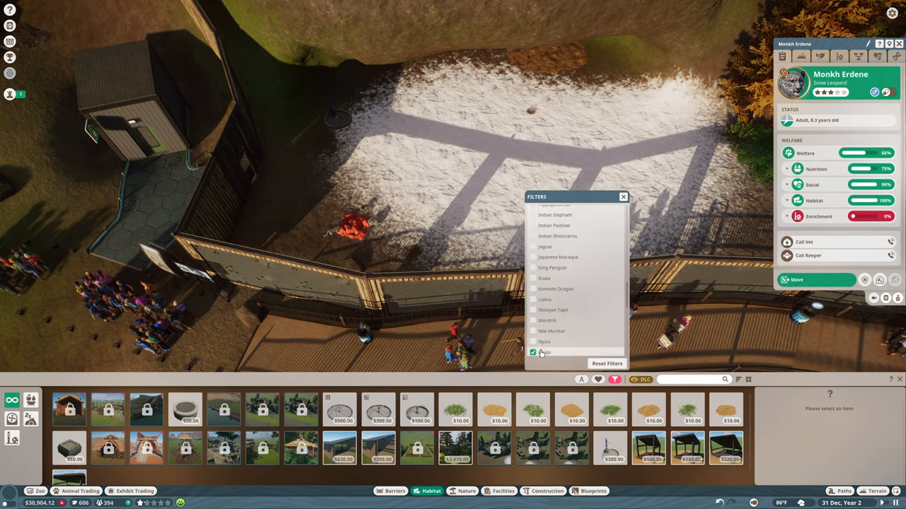
scroll("down", 3)
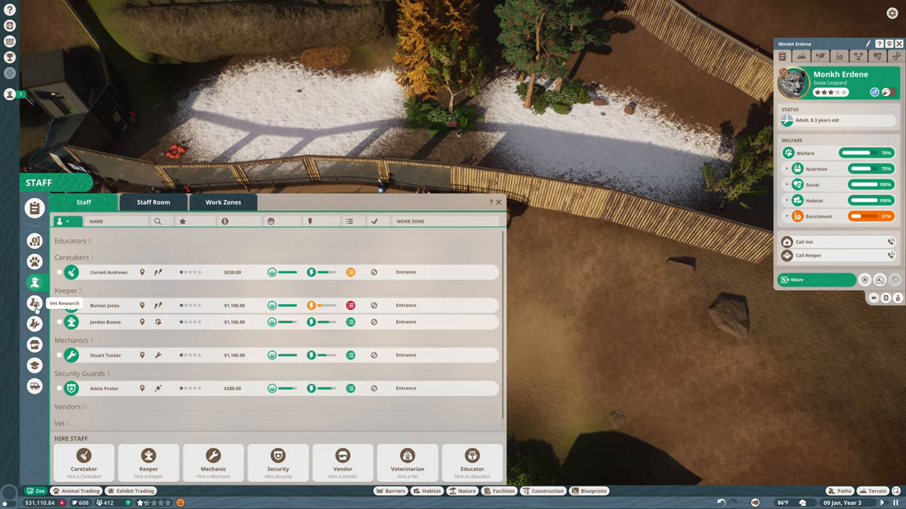
View the Vet Research overview with Okapi and Snow Leopard progress, then close it
left_click(34, 303)
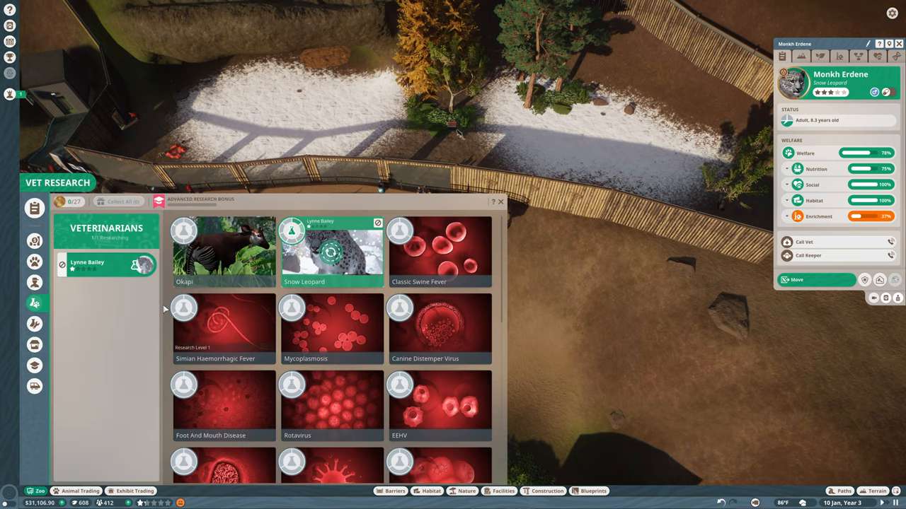
left_click(501, 201)
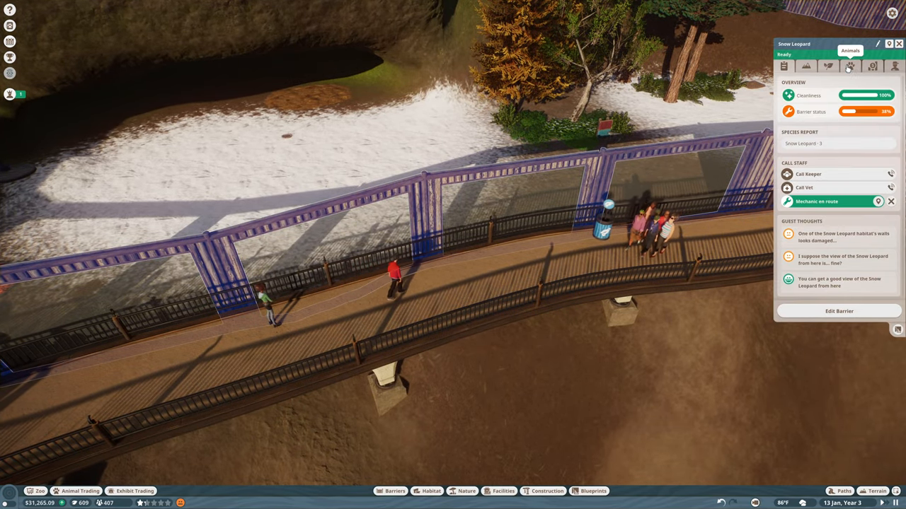
Check the animals living in the snow leopard habitat
left_click(849, 67)
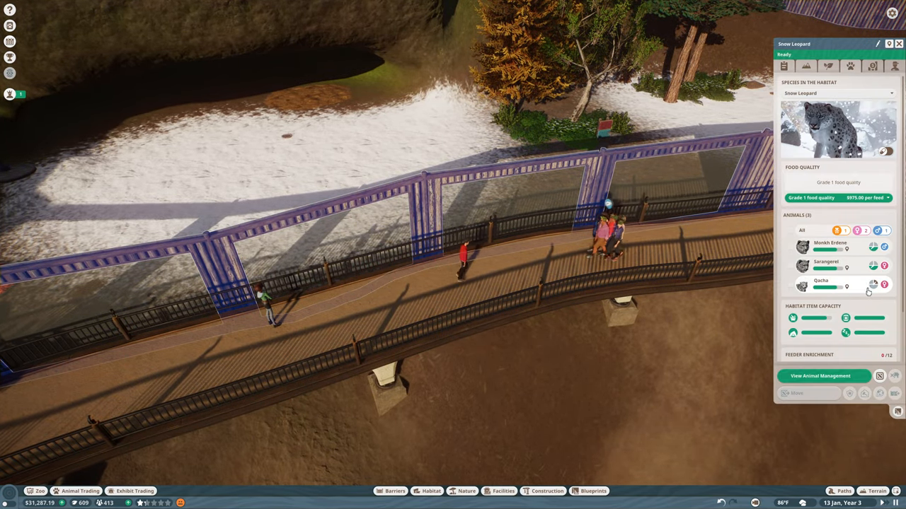
left_click(821, 281)
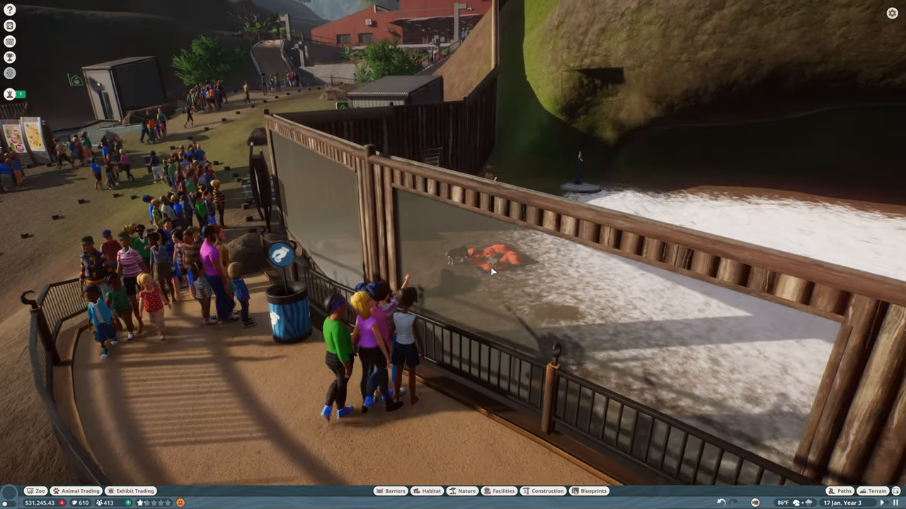
scroll("down", 3)
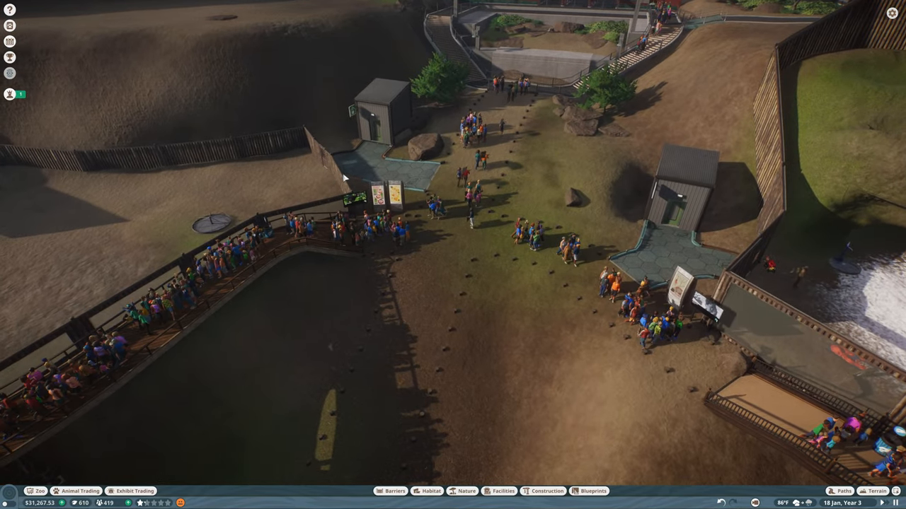
left_click(304, 142)
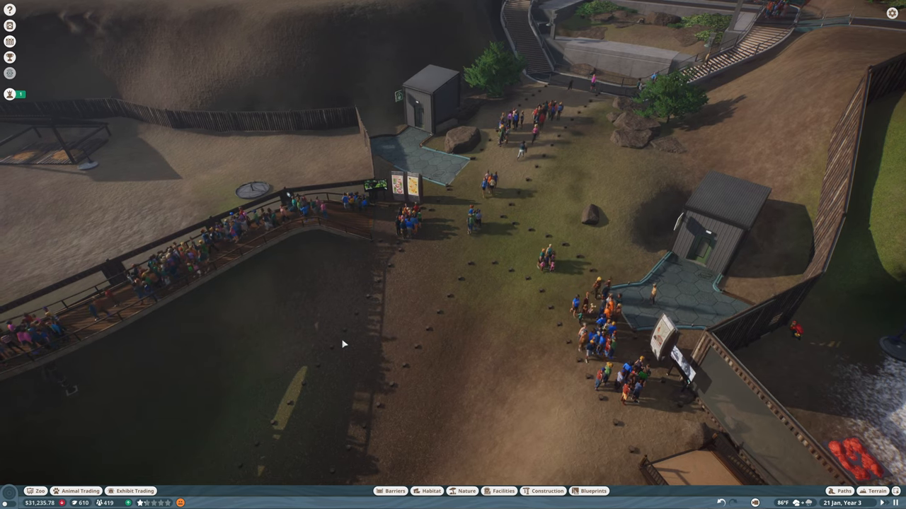
Review this year's zoo finances and the staff work zones, closing each afterwards
left_click(34, 303)
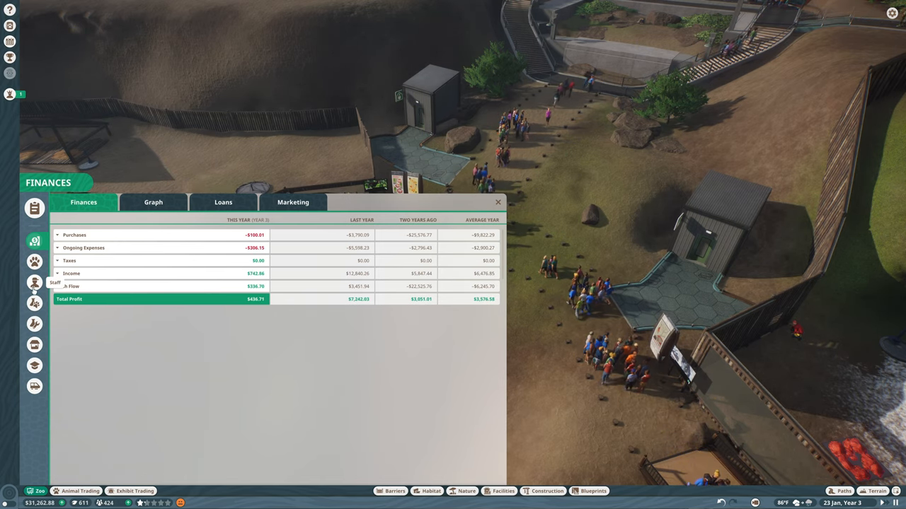
left_click(498, 202)
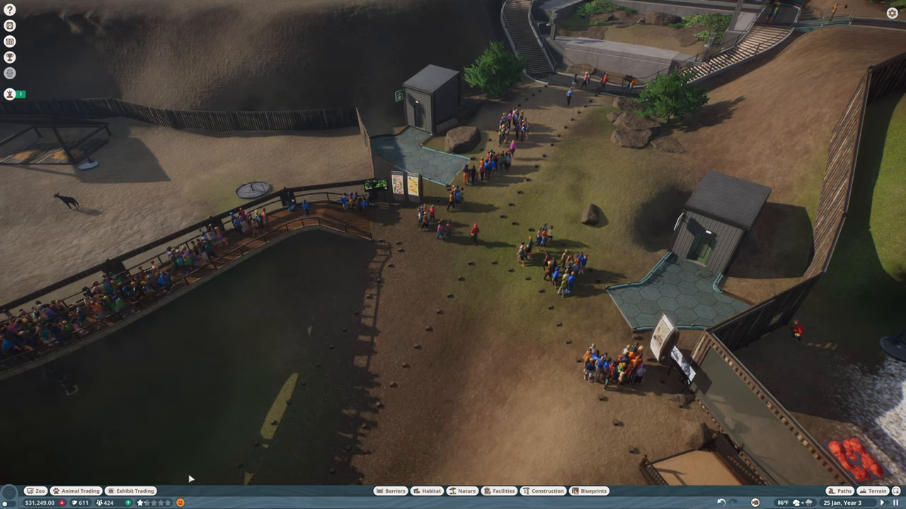
left_click(10, 93)
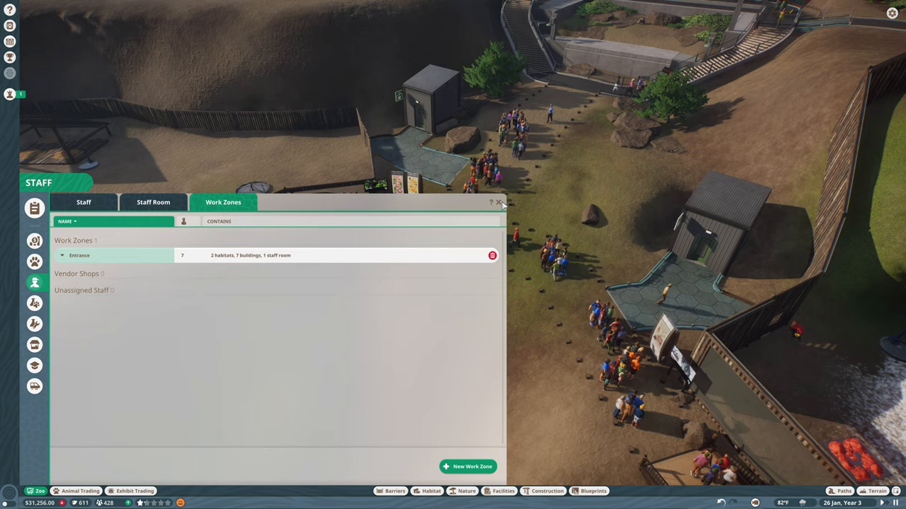
left_click(498, 203)
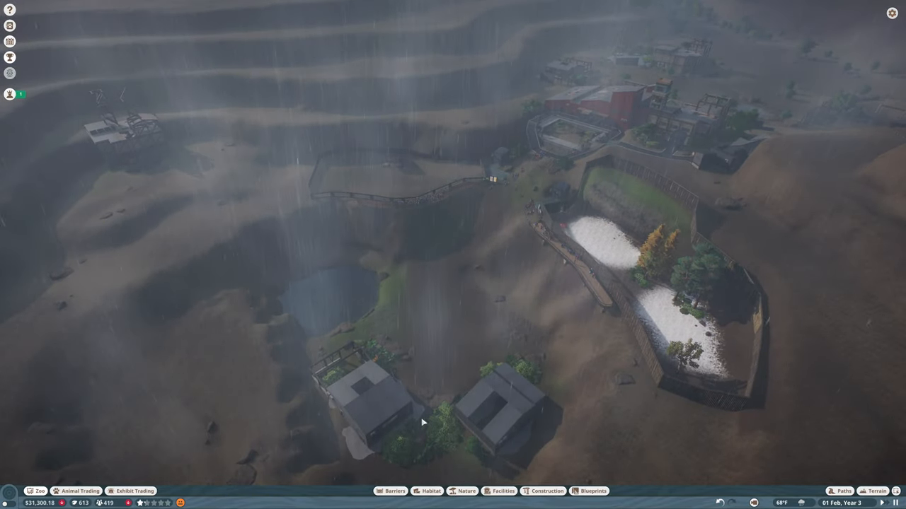
left_click(502, 491)
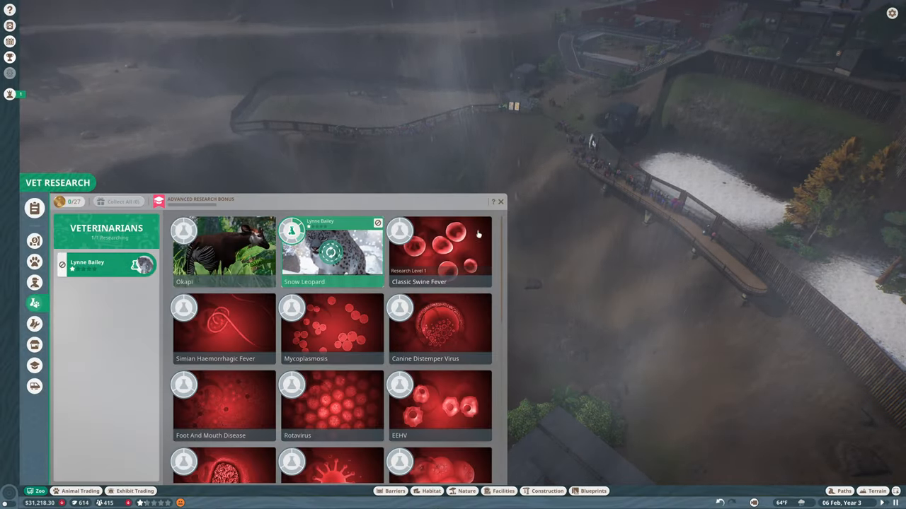
left_click(501, 201)
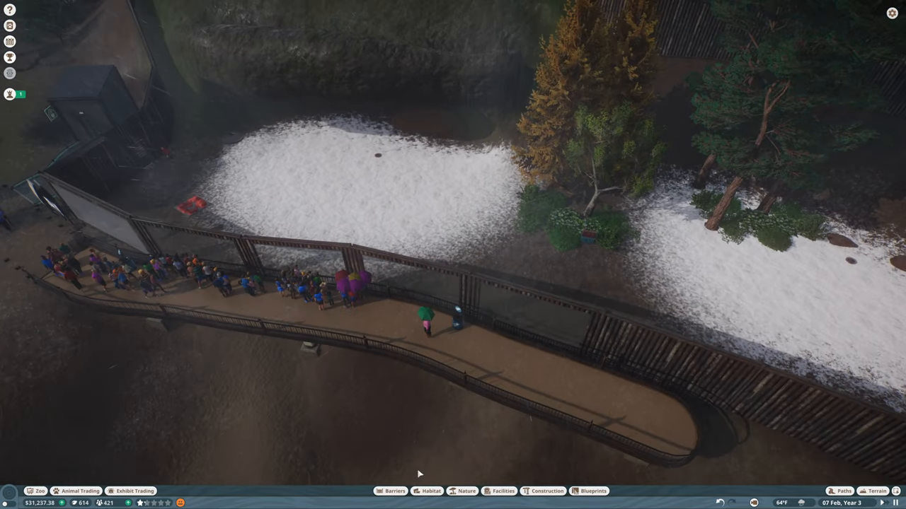
left_click(430, 491)
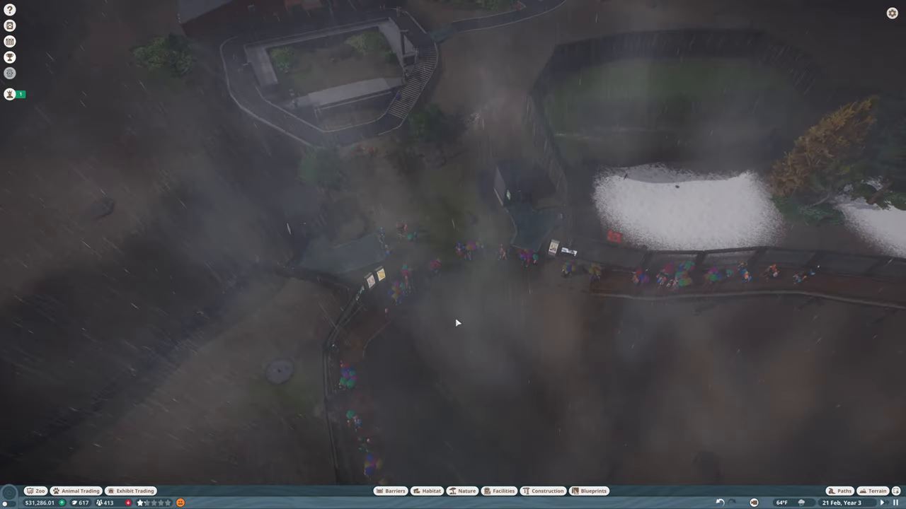
Place a small shop building on the grid beside the existing shops from the Facilities catalogue
left_click(504, 491)
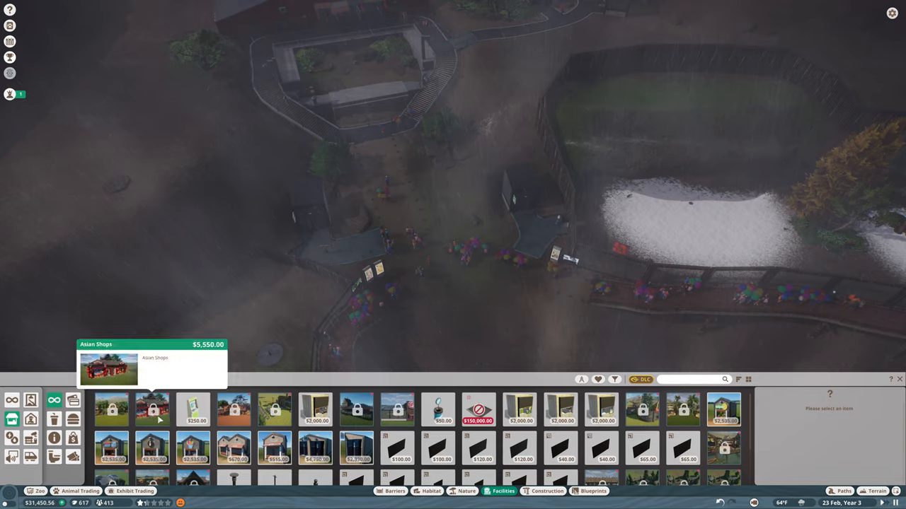
left_click(195, 411)
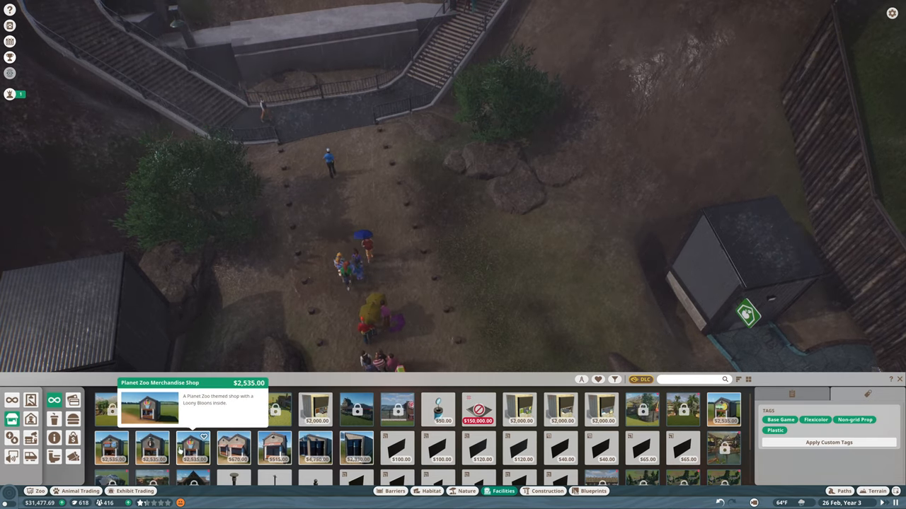
mouse_move(112, 450)
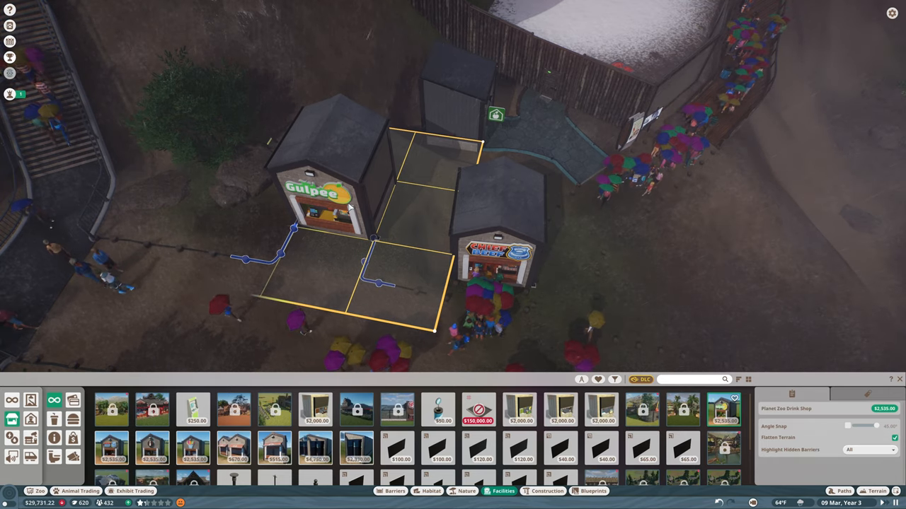
left_click(274, 447)
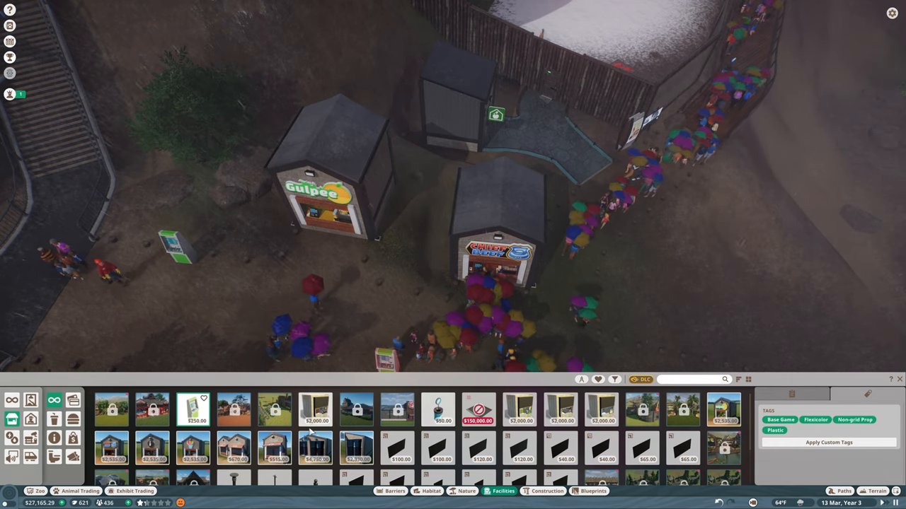
mouse_move(276, 447)
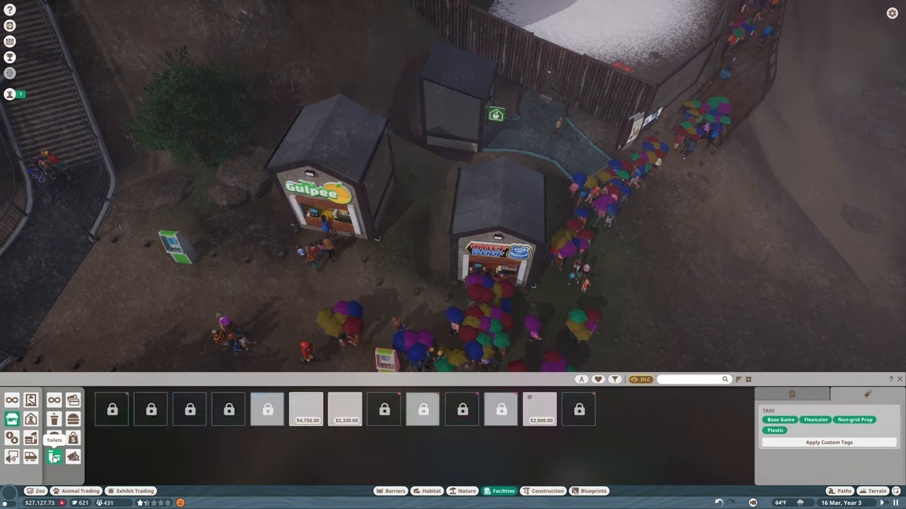
left_click(345, 410)
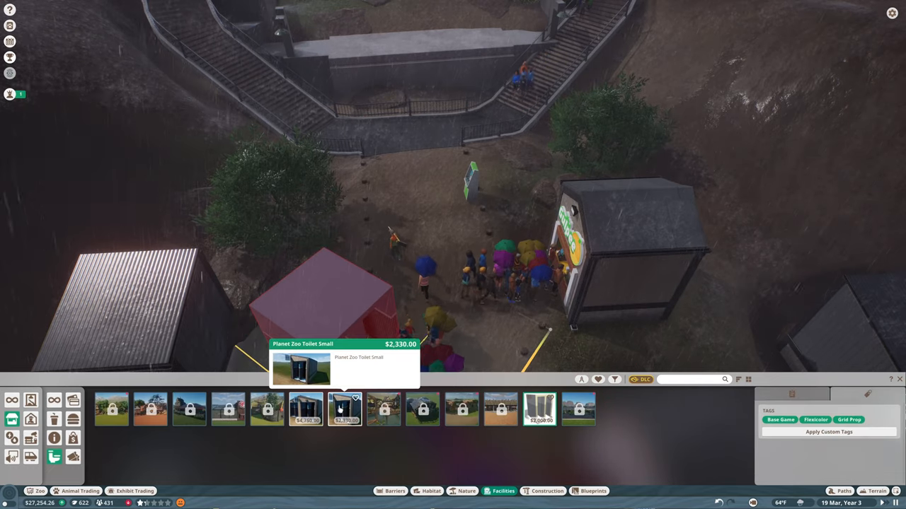
Select the Planet Zoo Toilet Small building to start placing it near the plaza
left_click(345, 409)
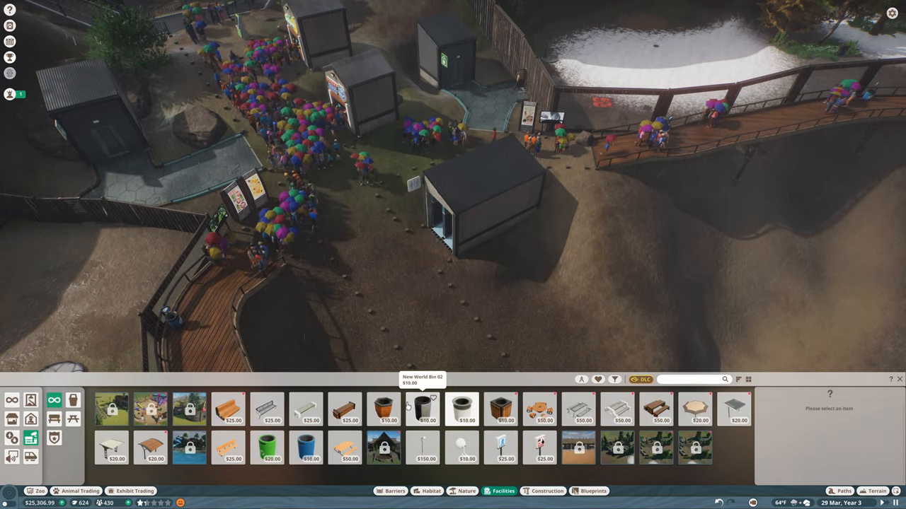
Place a New World Bin beside the toilet block where guests queue
left_click(424, 409)
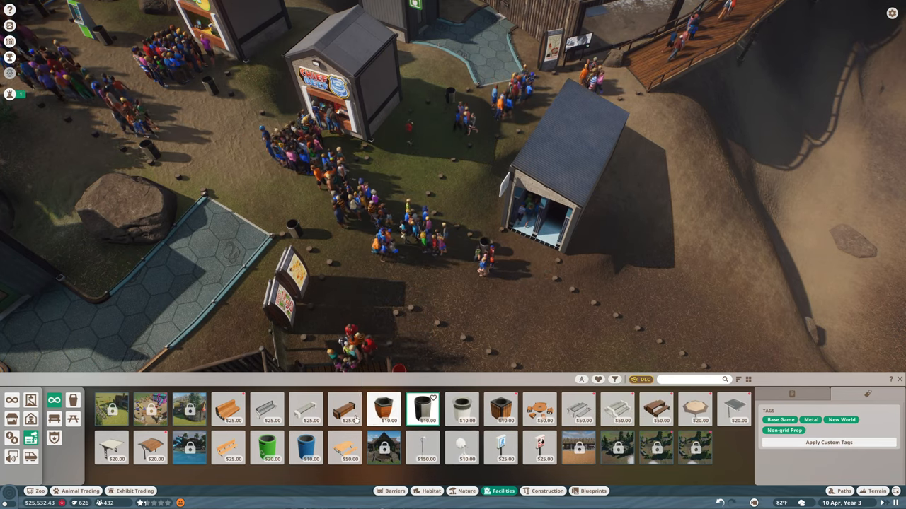
left_click(229, 409)
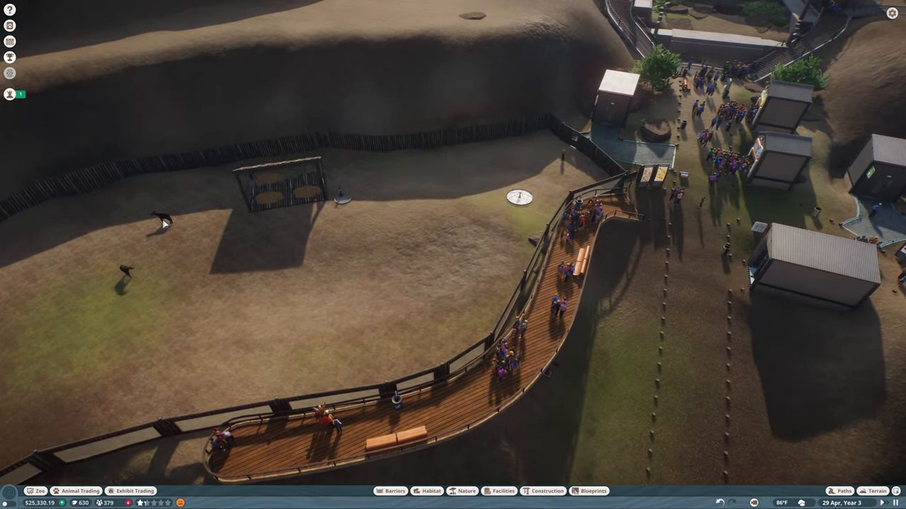
Start terrain painting on the okapi habitat with Grass (Short) and Soil (Light) textures
left_click(162, 219)
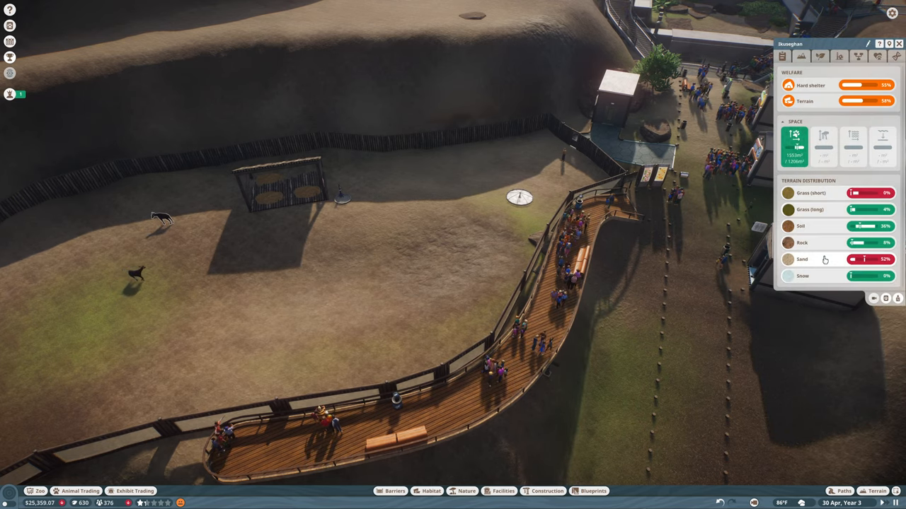
left_click(876, 491)
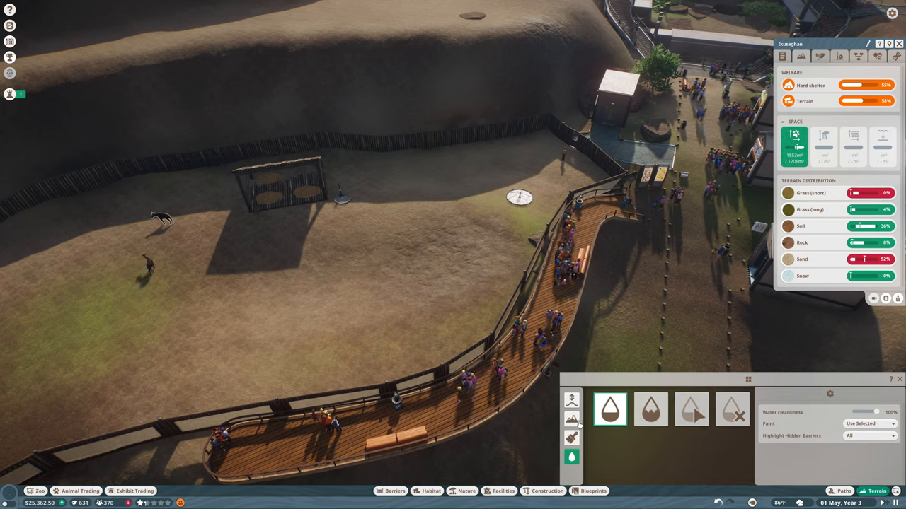
left_click(572, 437)
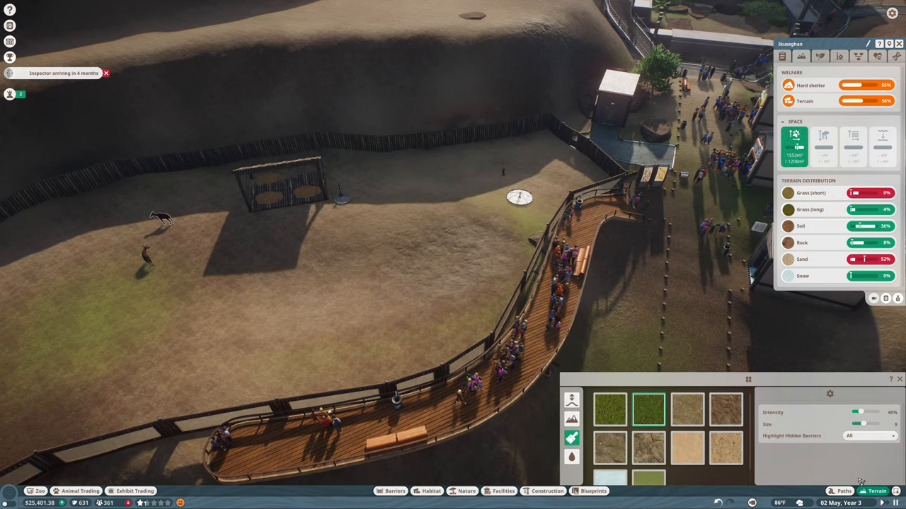
mouse_move(610, 409)
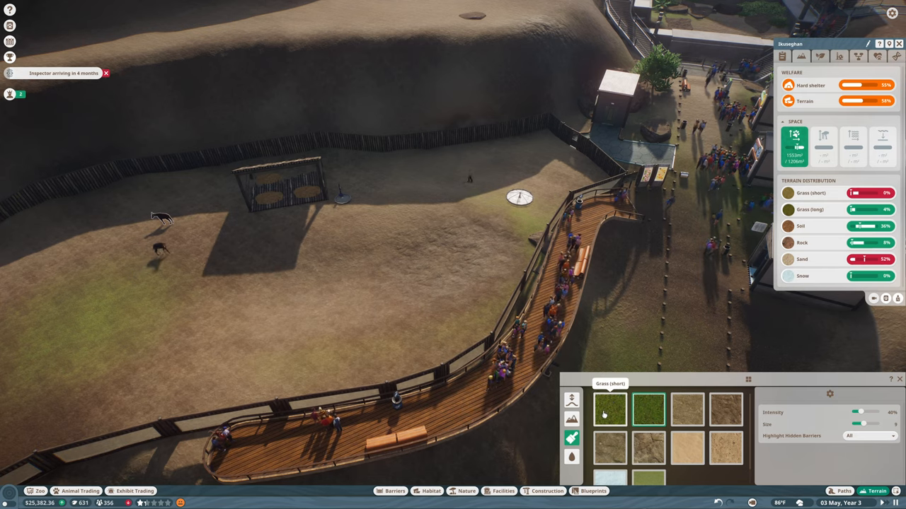
left_click(609, 409)
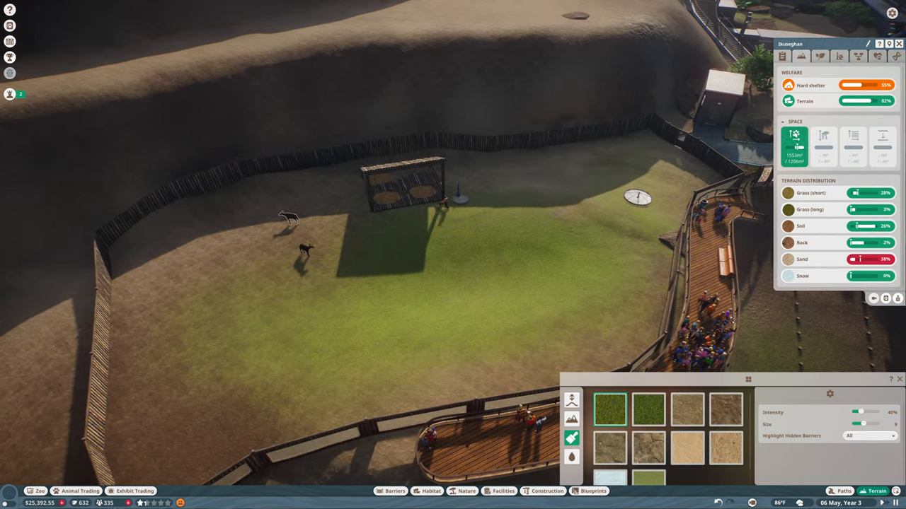
mouse_move(686, 409)
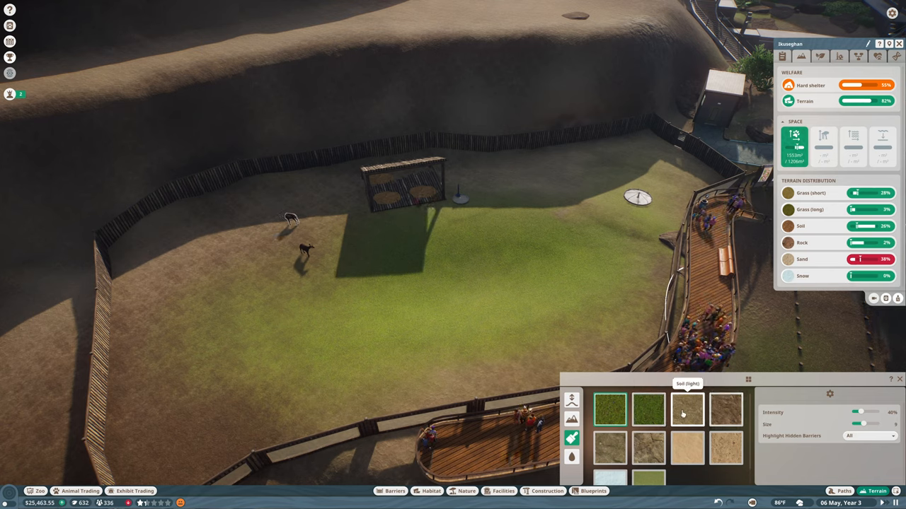
left_click(688, 408)
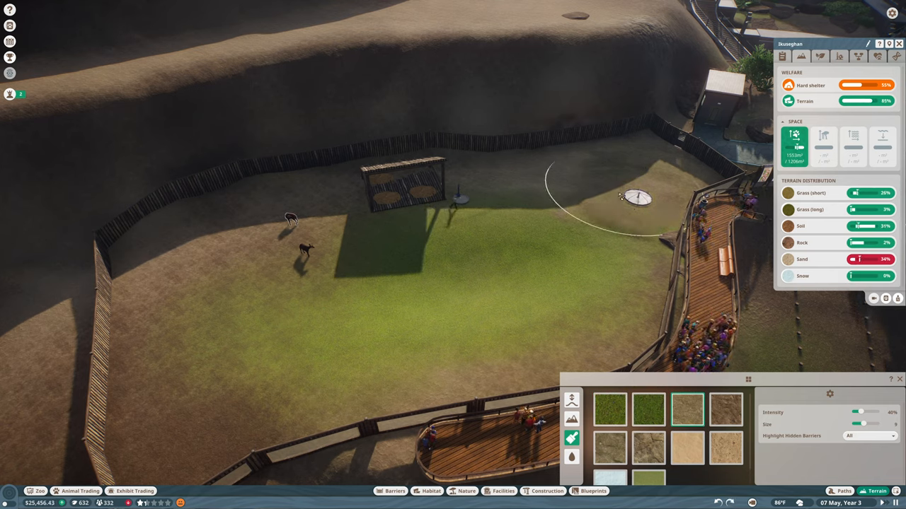
Paint light soil onto the habitat ground, adjusting brush size and intensity
left_click_drag(877, 424, 856, 424)
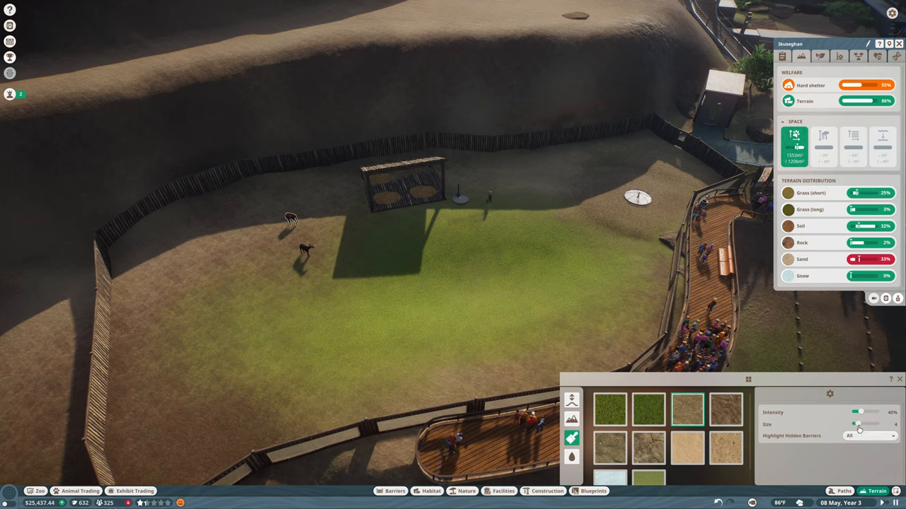
left_click_drag(866, 424, 856, 425)
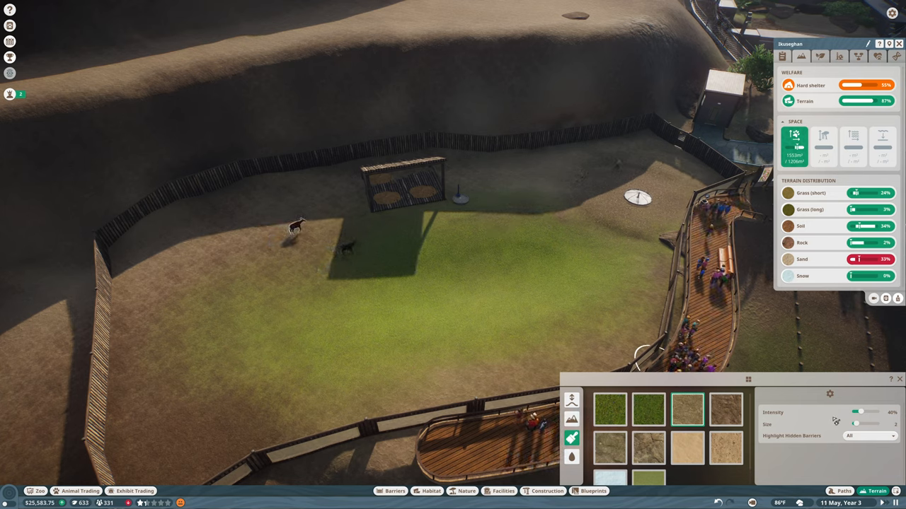
left_click_drag(855, 425, 870, 425)
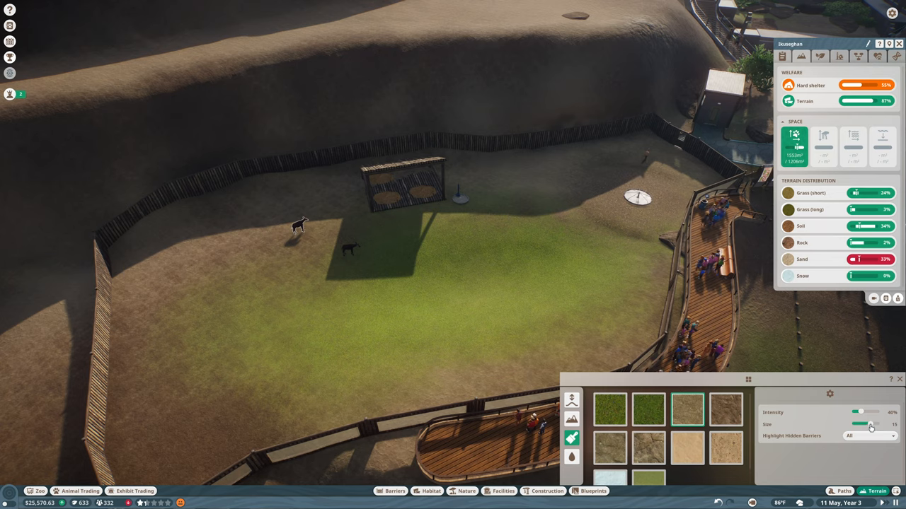
left_click_drag(870, 424, 860, 425)
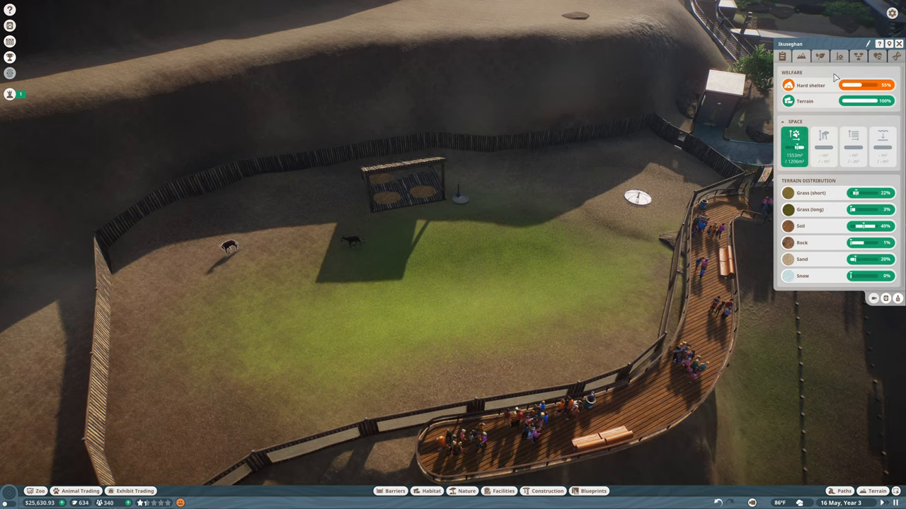
mouse_move(828, 85)
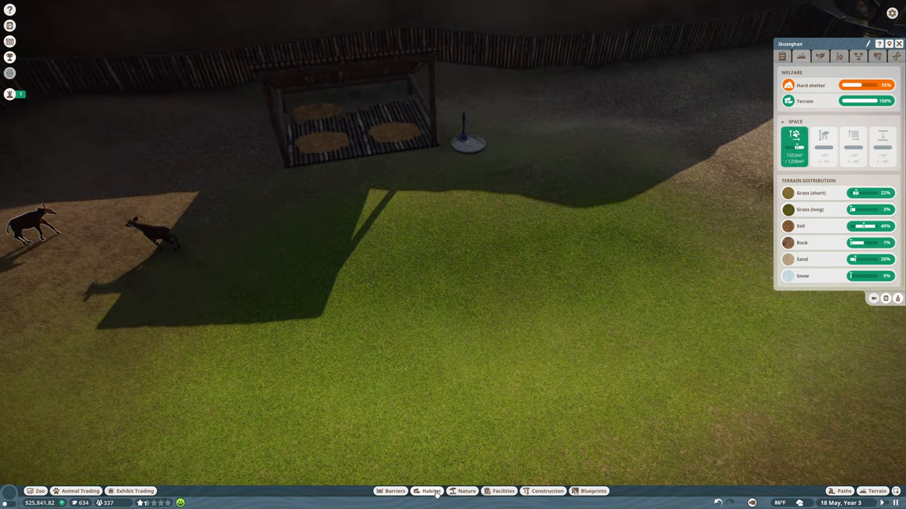
left_click(430, 491)
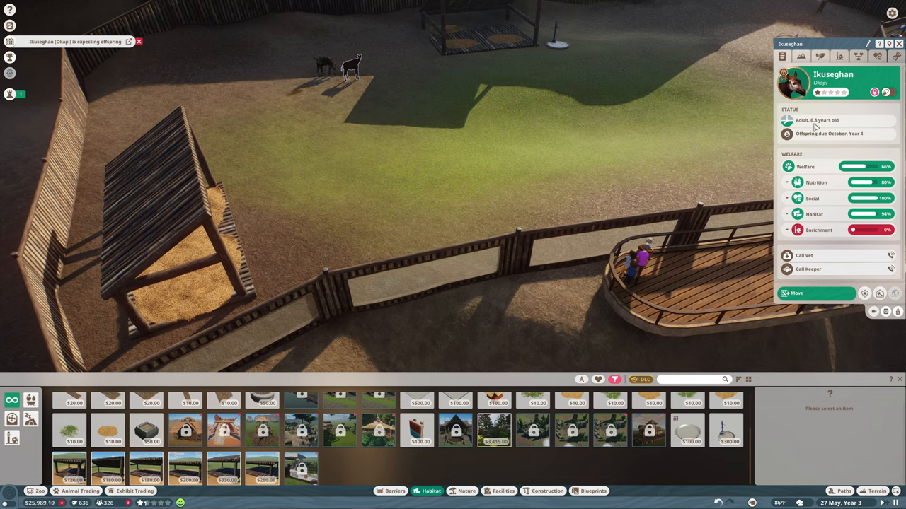
Show the okapi habitat's plant panel with its low coverage and African ideal range
left_click(821, 57)
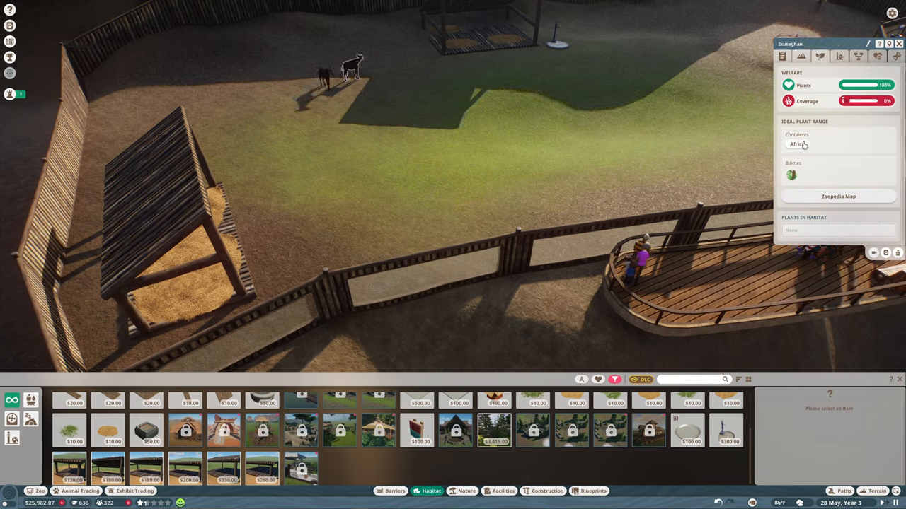
Place Giant Rhubarb and African tropical plants in the okapi habitat for full coverage
left_click(467, 491)
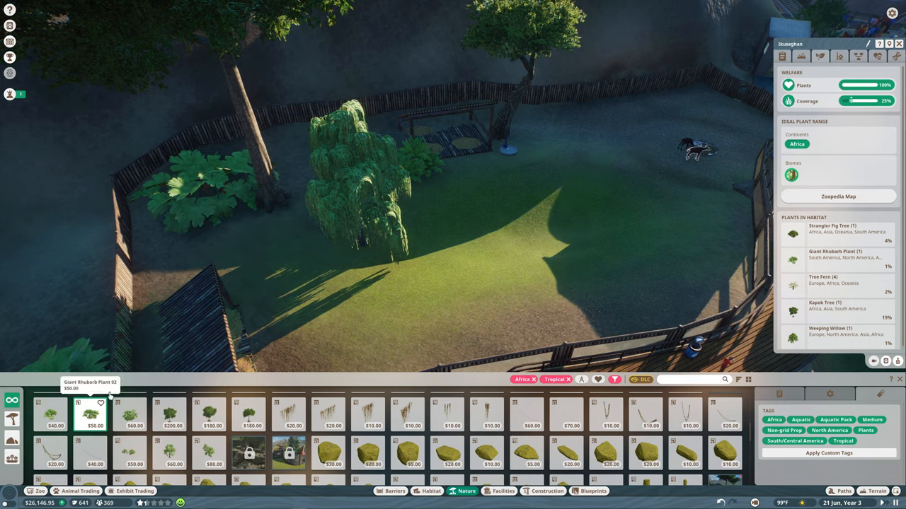
left_click(184, 255)
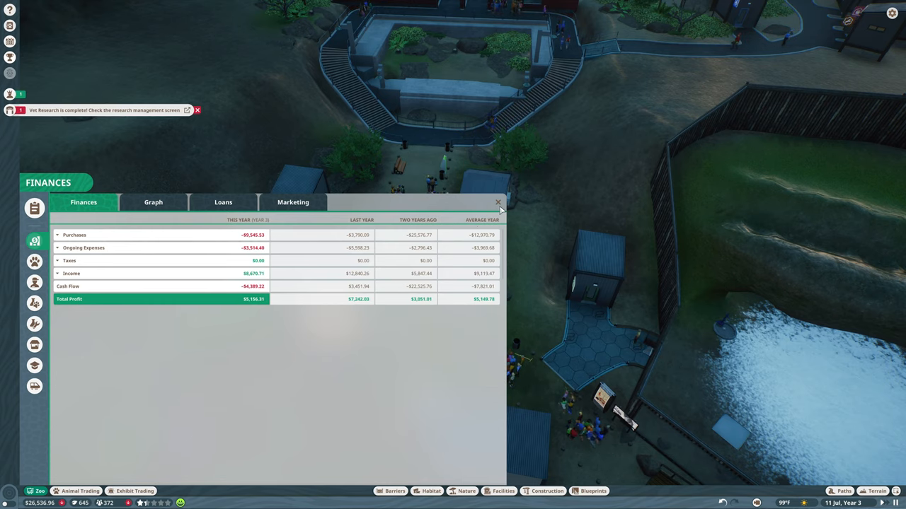
Close the yearly finances report to return to the zoo view
left_click(498, 203)
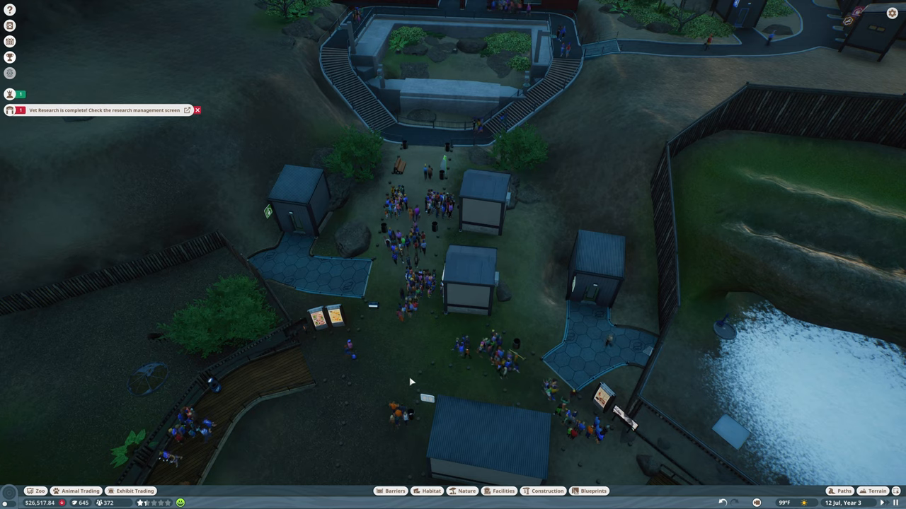